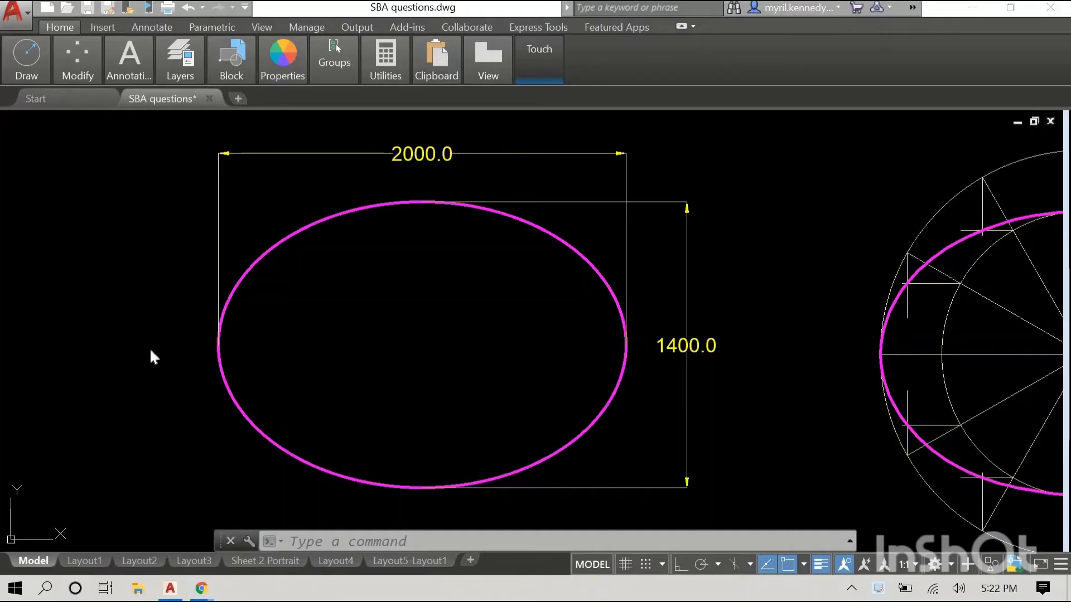
{"action": "mouse_move", "coordinate": [151, 341]}
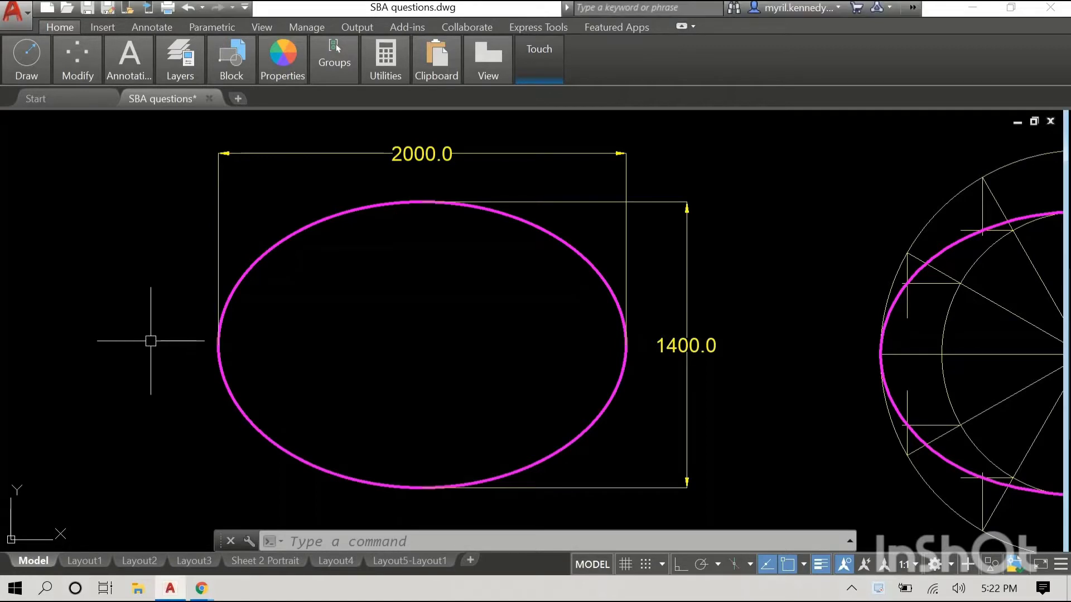
{"action": "mouse_move", "coordinate": [150, 370]}
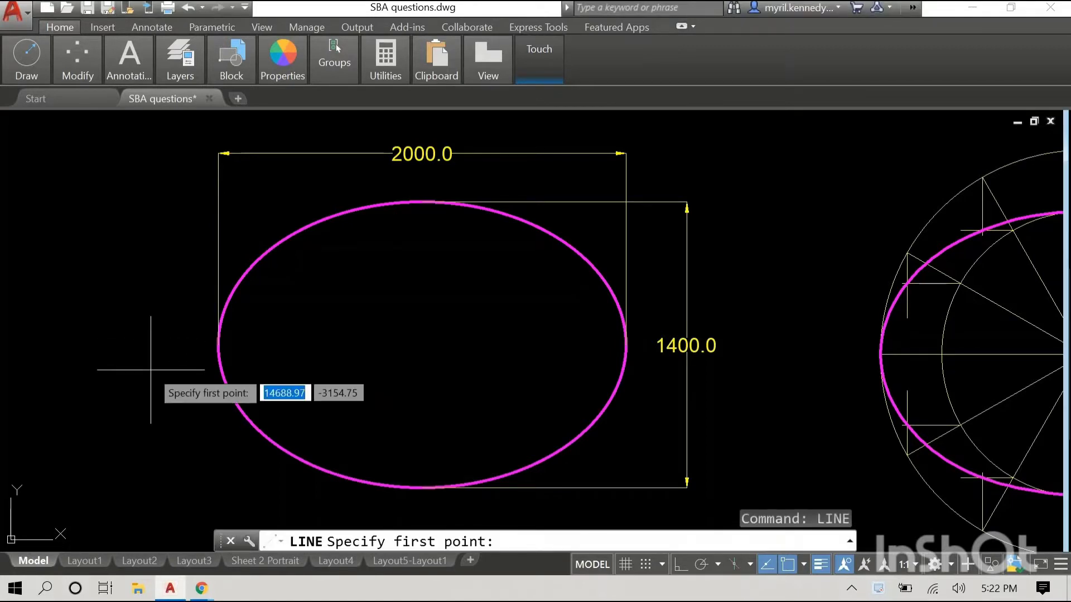
{"action": "mouse_move", "coordinate": [219, 341]}
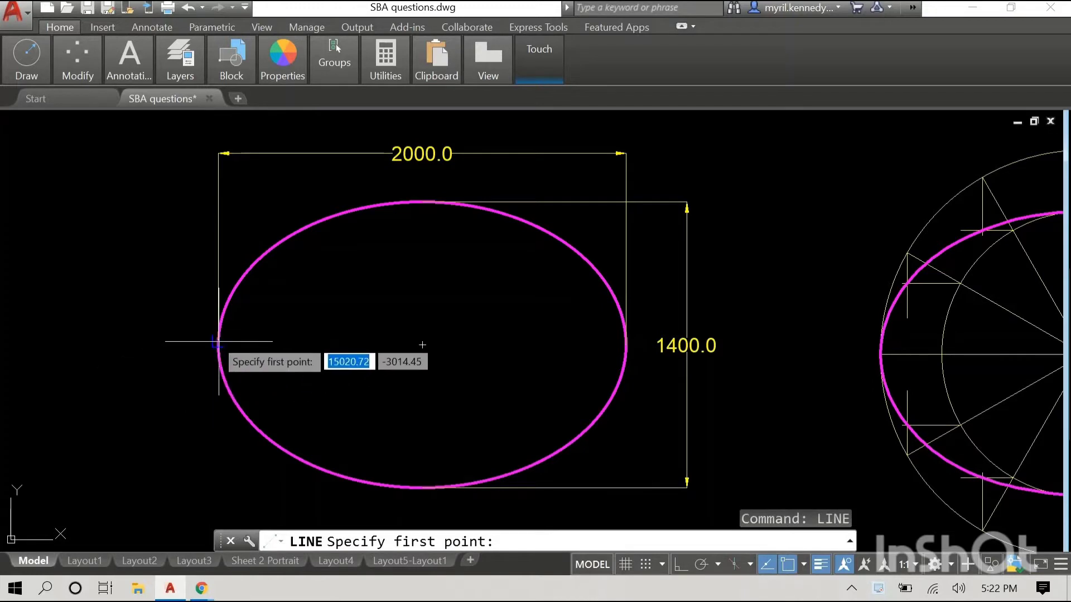
- Draw the horizontal major axis and vertical minor axis lines through the 2000 × 1400 ellipse
{"action": "left_click", "coordinate": [219, 343]}
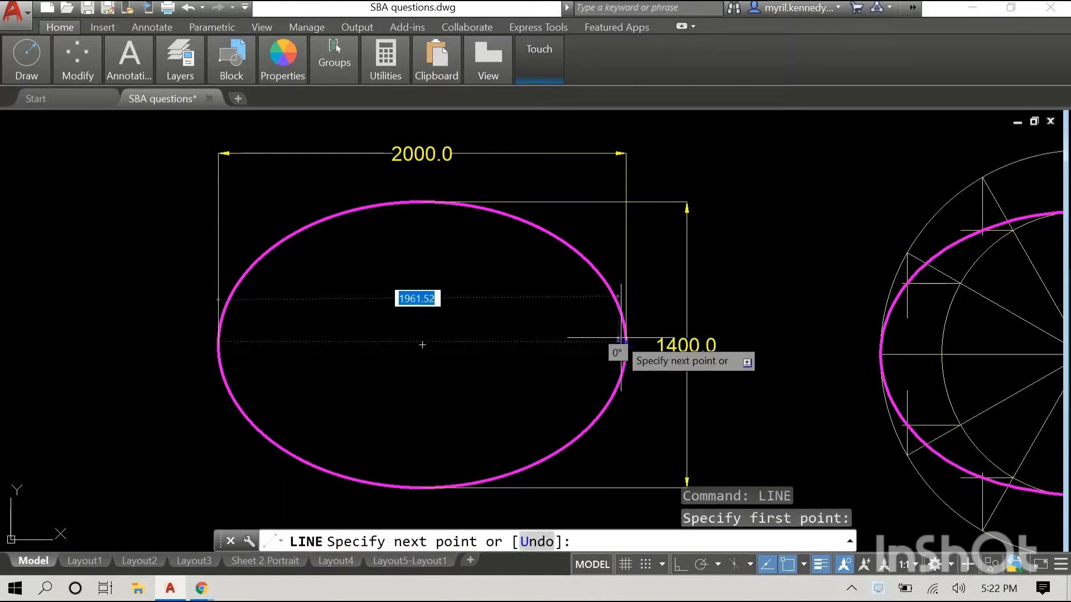
{"action": "right_click", "coordinate": [432, 291]}
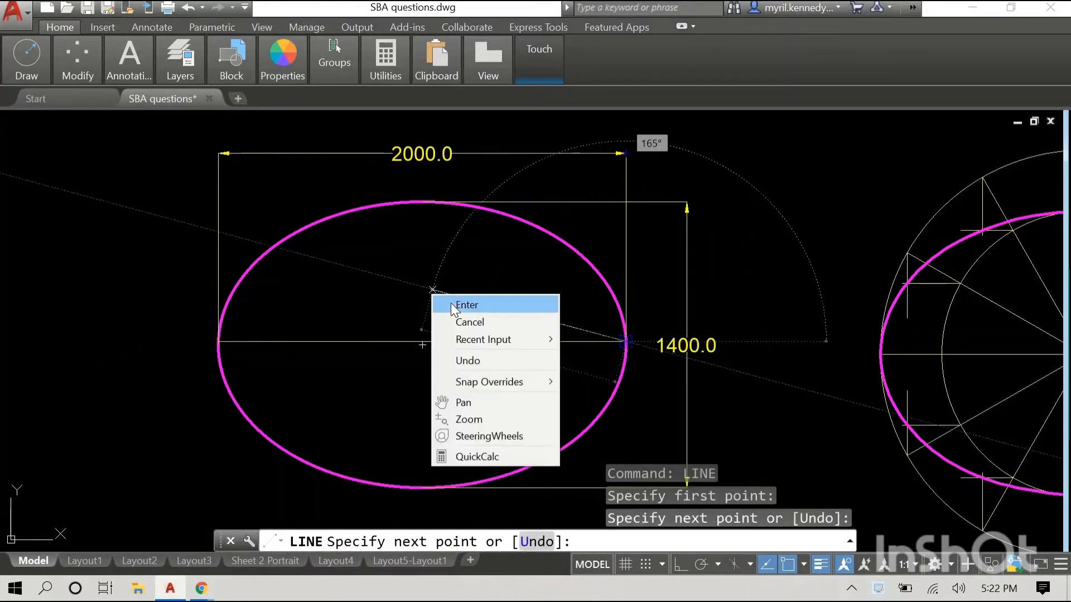
{"action": "left_click", "coordinate": [466, 305]}
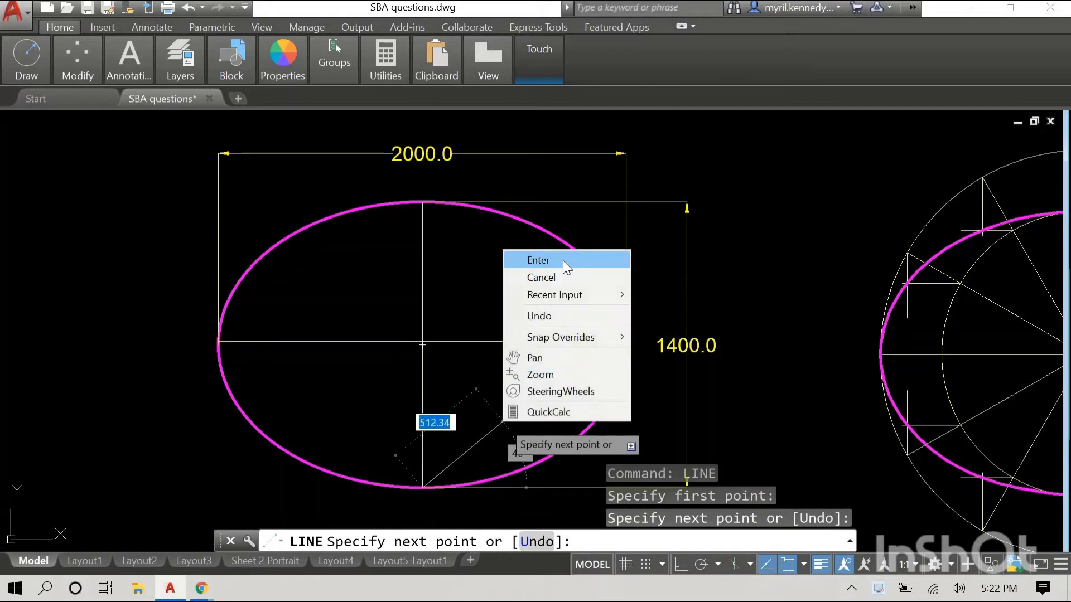
{"action": "left_click", "coordinate": [539, 259]}
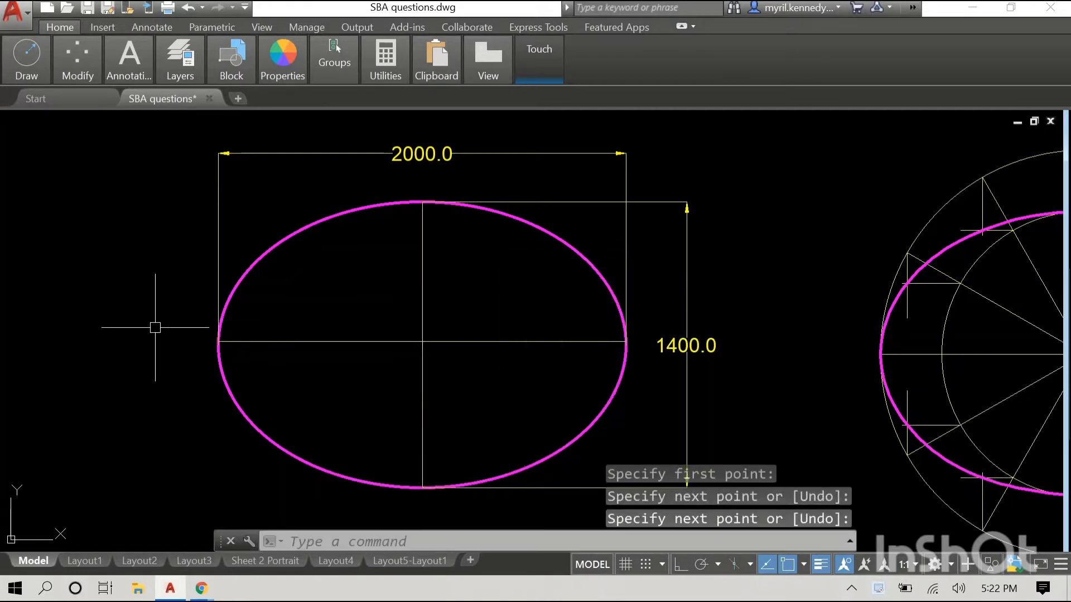
{"action": "mouse_move", "coordinate": [156, 335]}
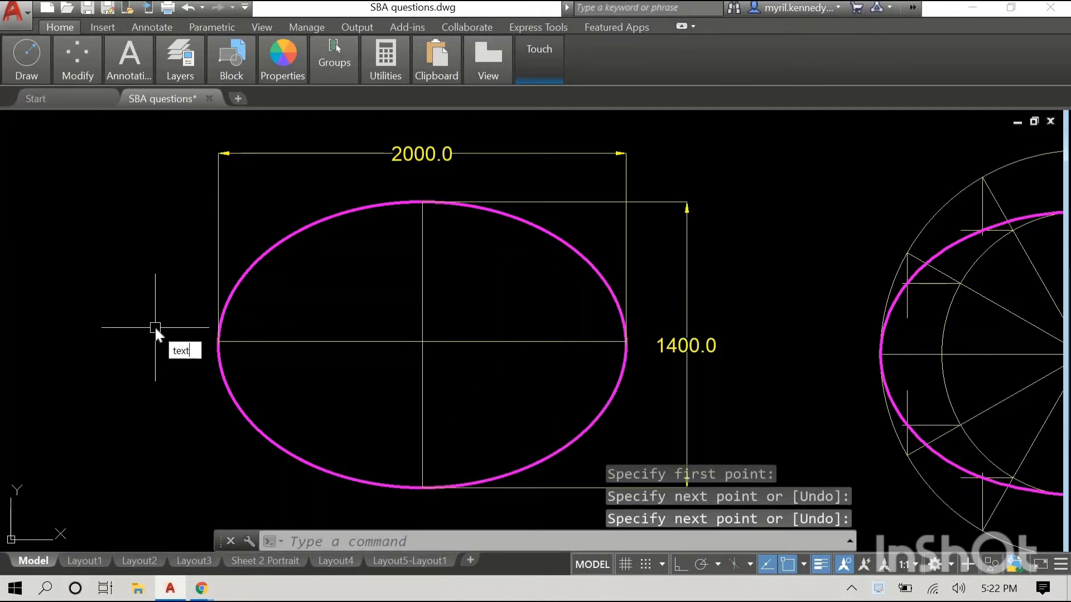
- Place text labels A and B at the major axis ends and C at the top
{"action": "key", "text": "Return"}
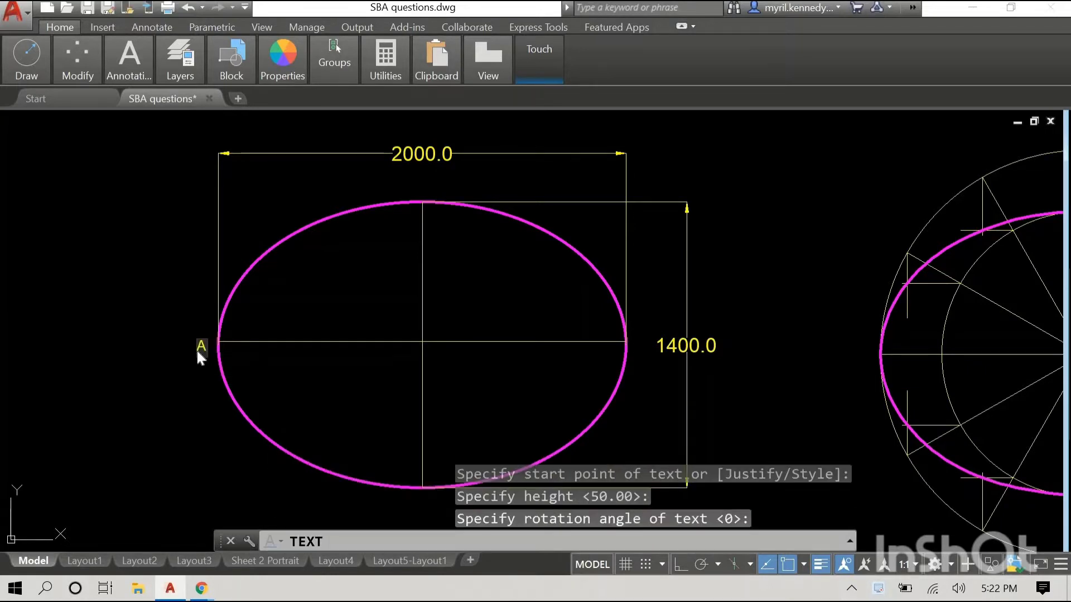
{"action": "mouse_move", "coordinate": [639, 347]}
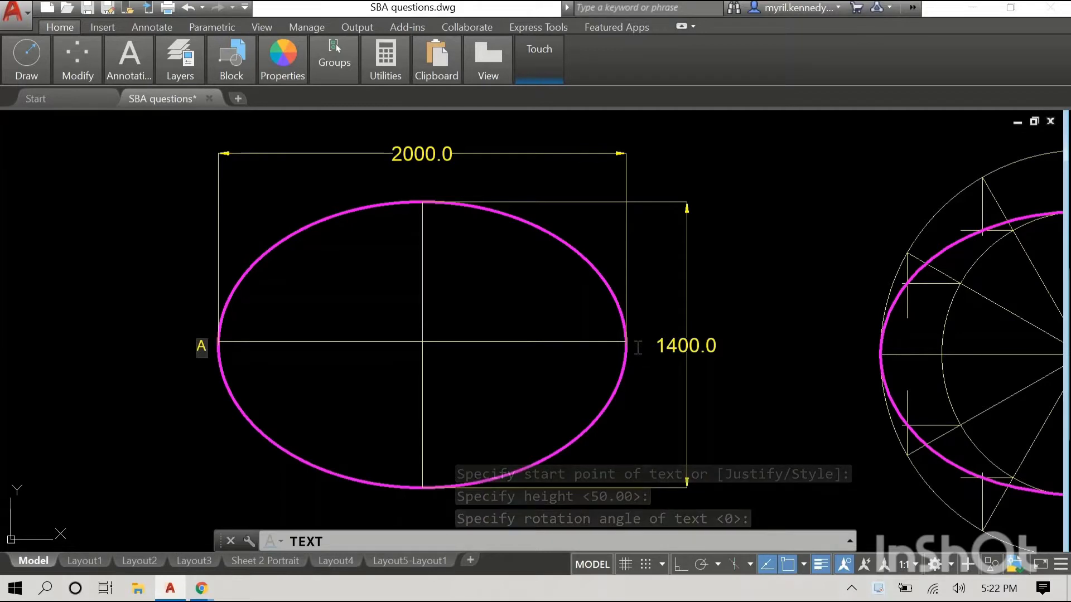
{"action": "left_click", "coordinate": [639, 345]}
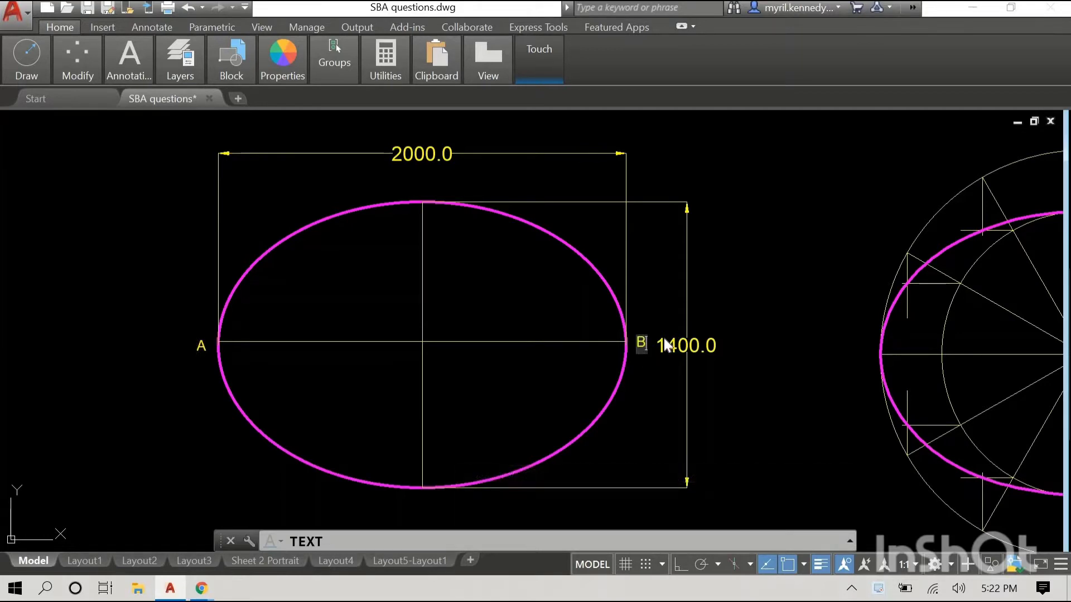
{"action": "right_click", "coordinate": [666, 345]}
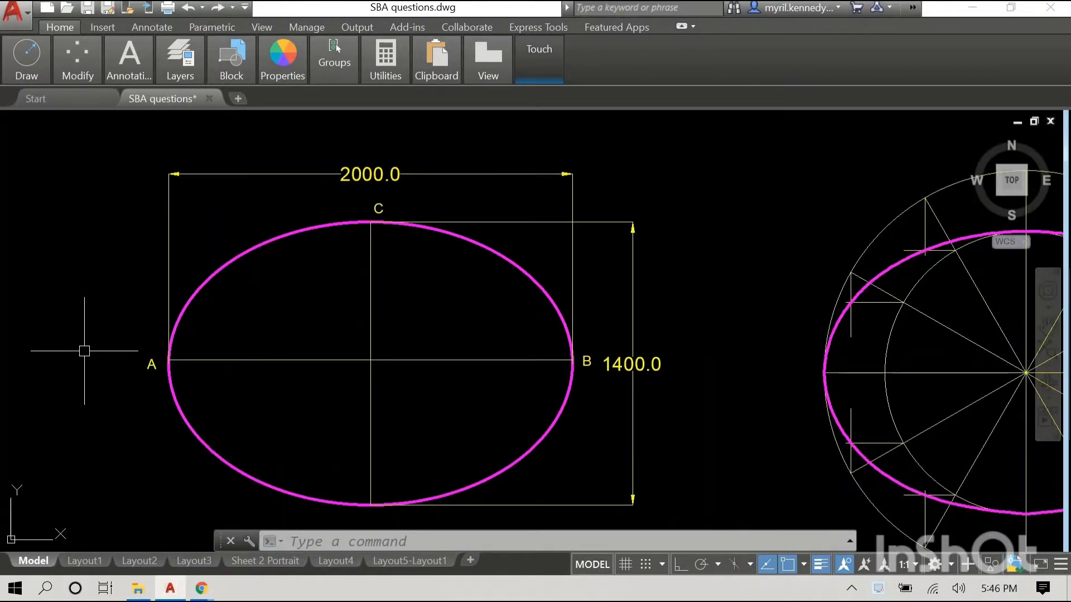
- Draw an arc tick centred at C, then mirror it about the minor axis, keeping the original
{"action": "type", "text": "ARC"}
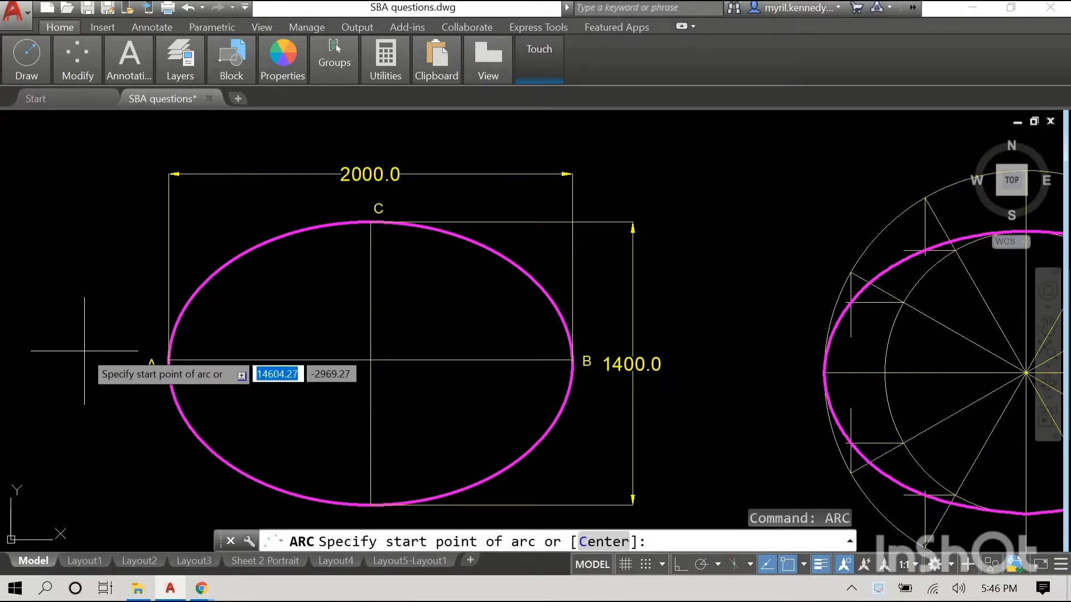
{"action": "mouse_move", "coordinate": [256, 286]}
{"action": "type", "text": "c"}
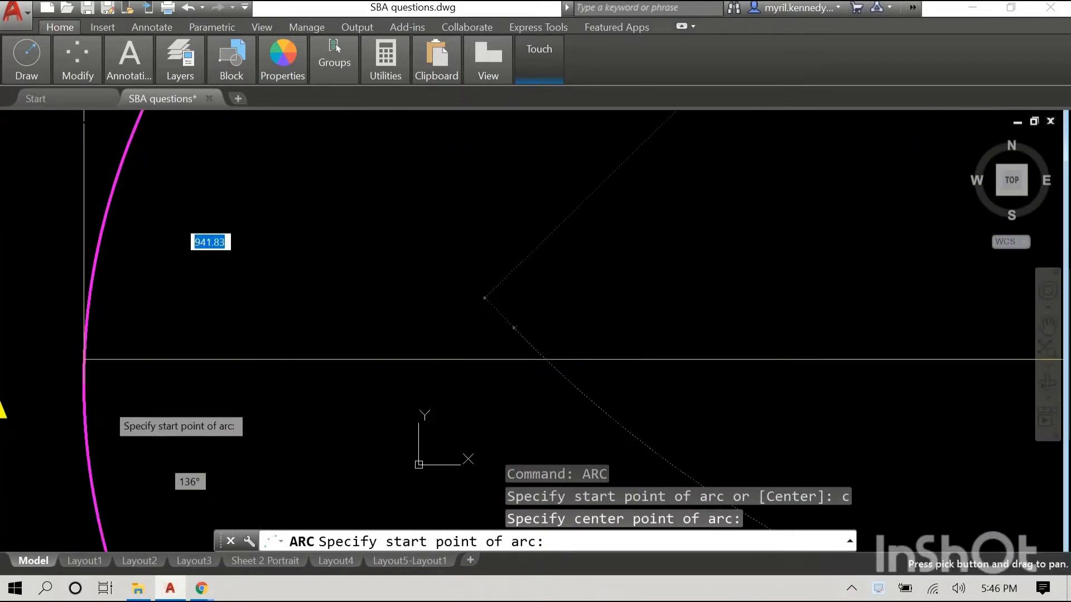
{"action": "mouse_move", "coordinate": [403, 340]}
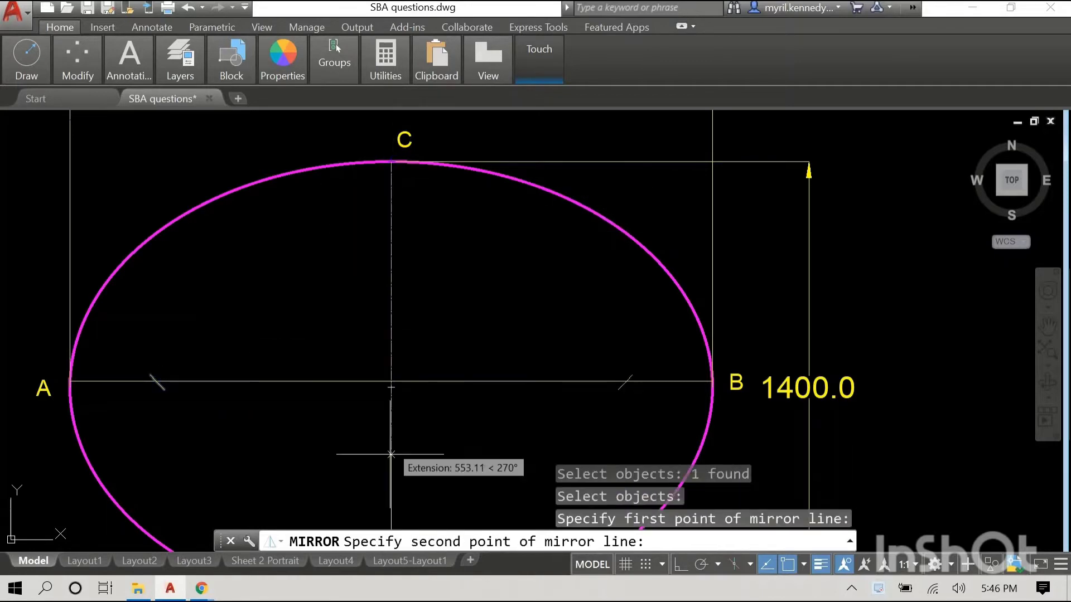
{"action": "mouse_move", "coordinate": [390, 381]}
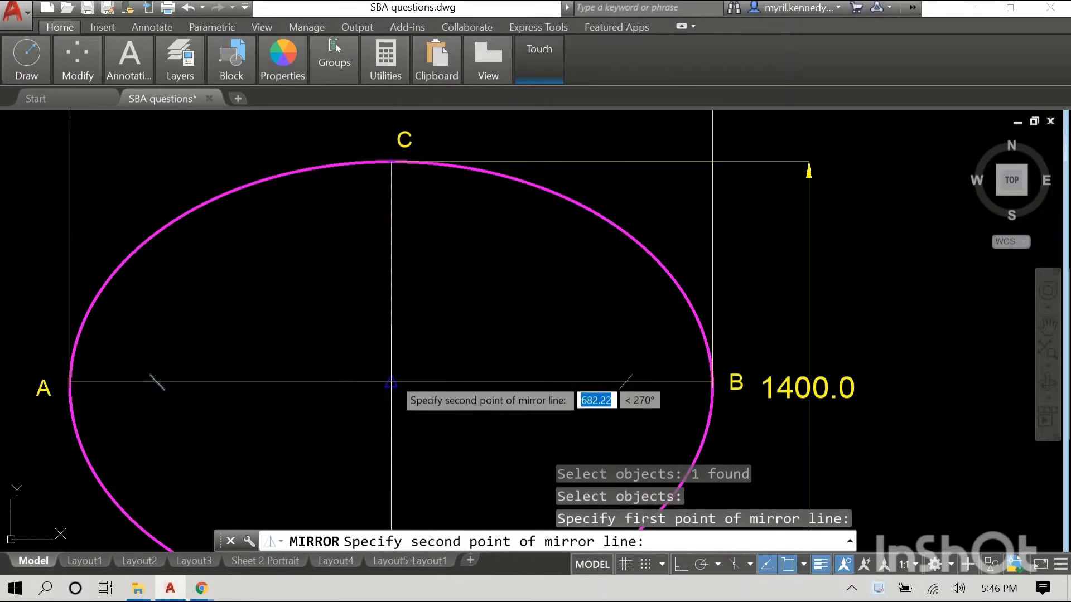
{"action": "left_click", "coordinate": [393, 380]}
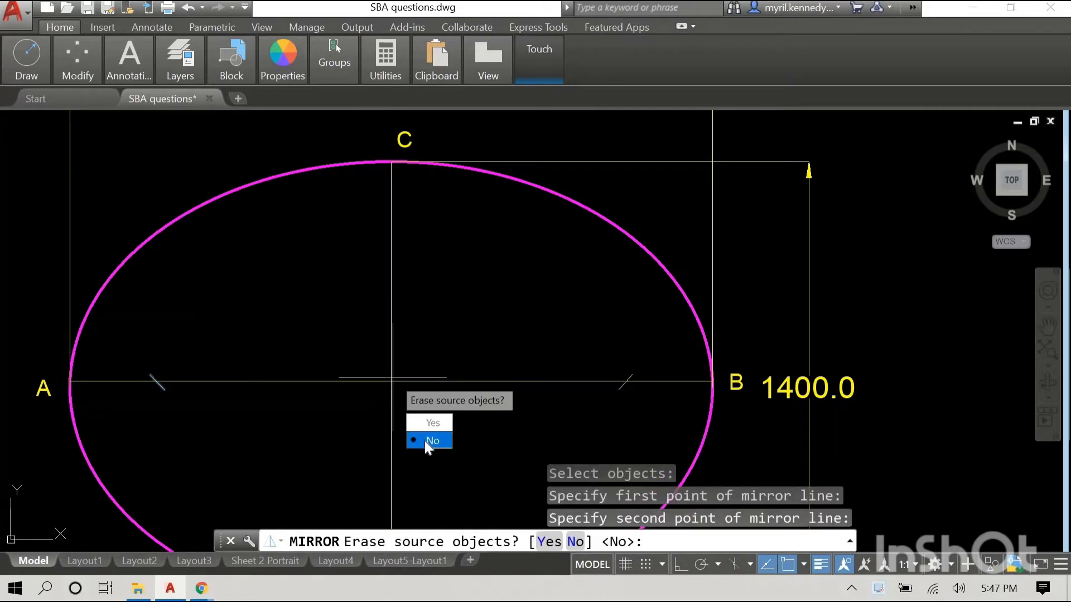
{"action": "left_click", "coordinate": [431, 441]}
{"action": "type", "text": "text"}
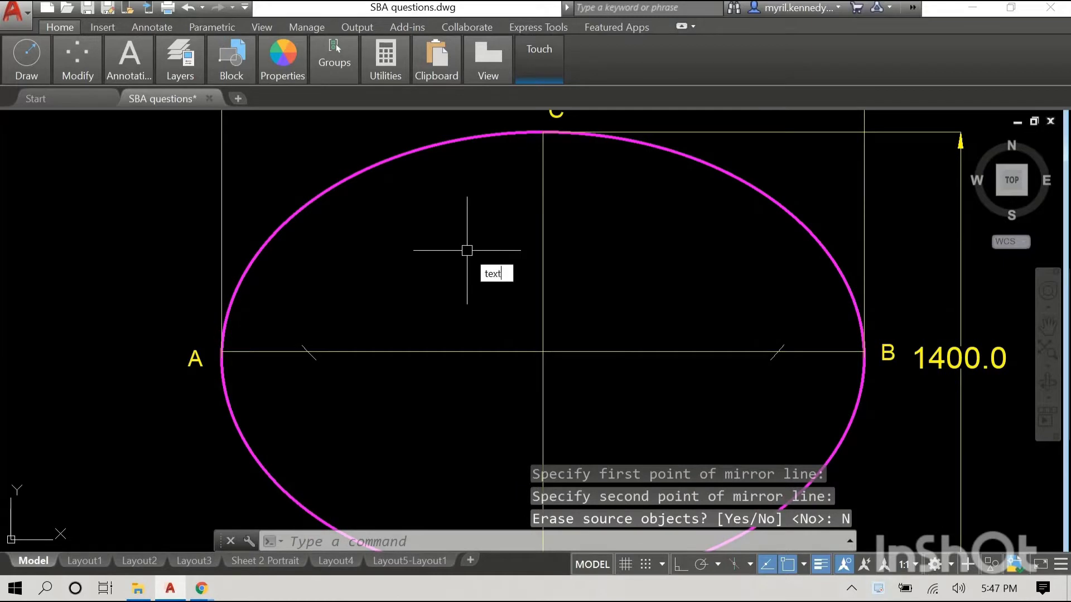
- Place text label D at the left focus tick and E at the right
{"action": "key", "text": "Return"}
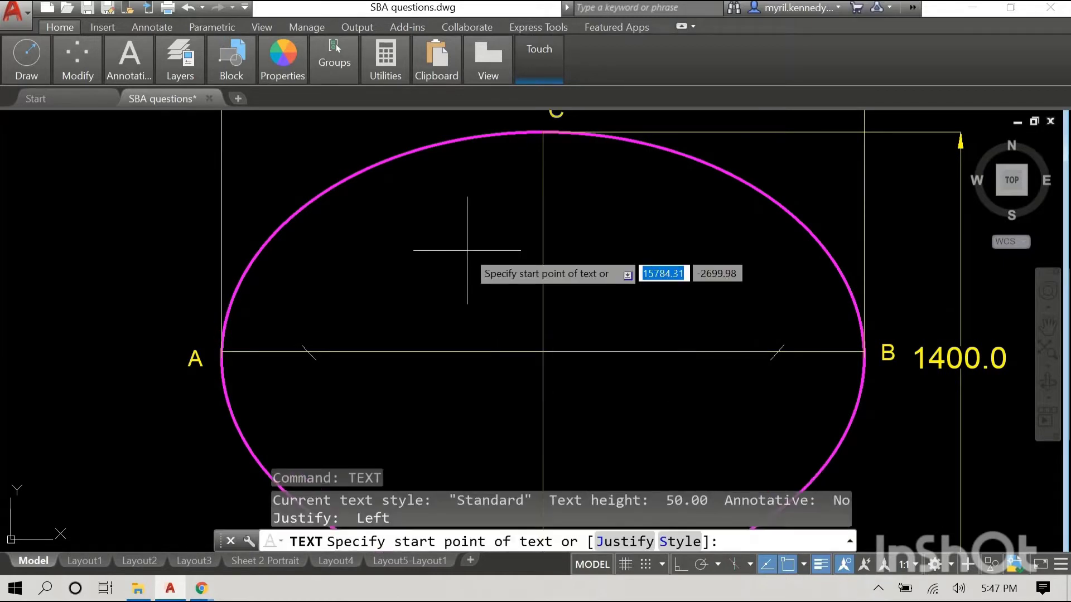
{"action": "mouse_move", "coordinate": [296, 358]}
{"action": "type", "text": "D"}
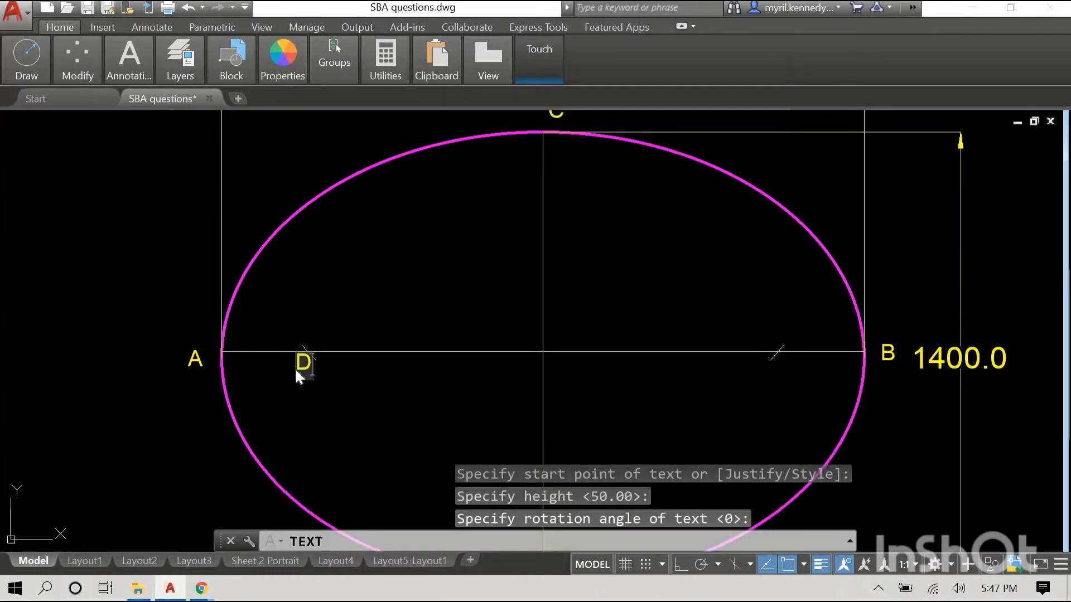
{"action": "mouse_move", "coordinate": [786, 372]}
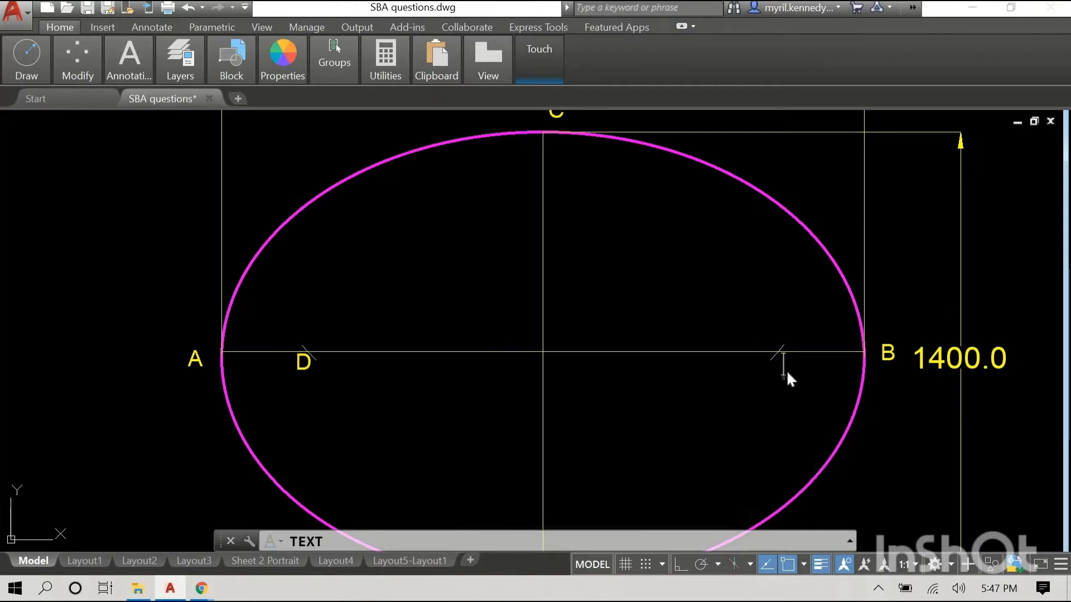
{"action": "left_click", "coordinate": [780, 360]}
{"action": "type", "text": "E"}
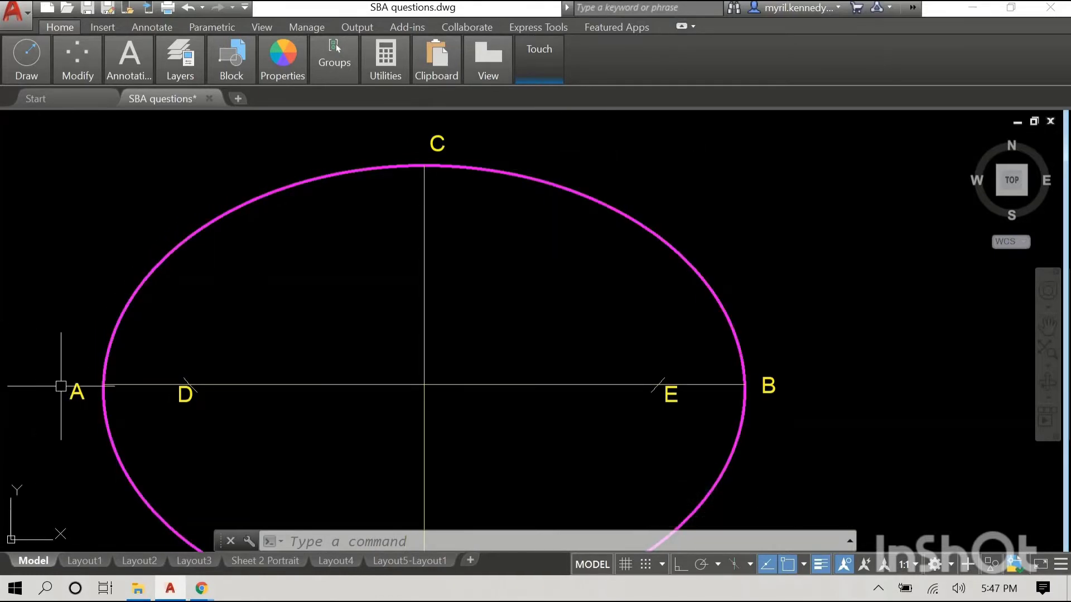
{"action": "mouse_move", "coordinate": [62, 318]}
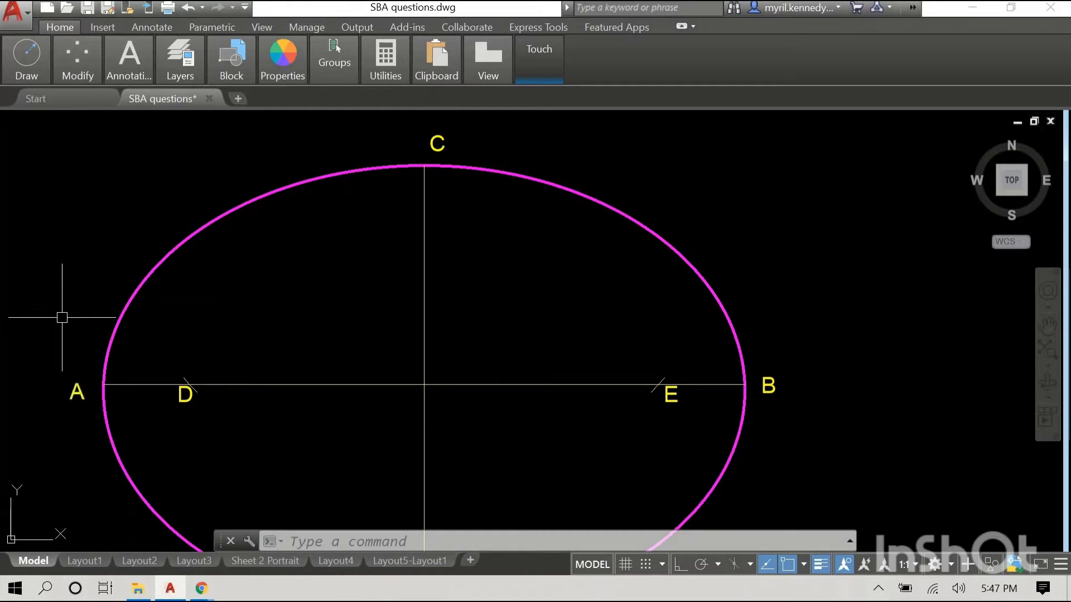
{"action": "mouse_move", "coordinate": [672, 393]}
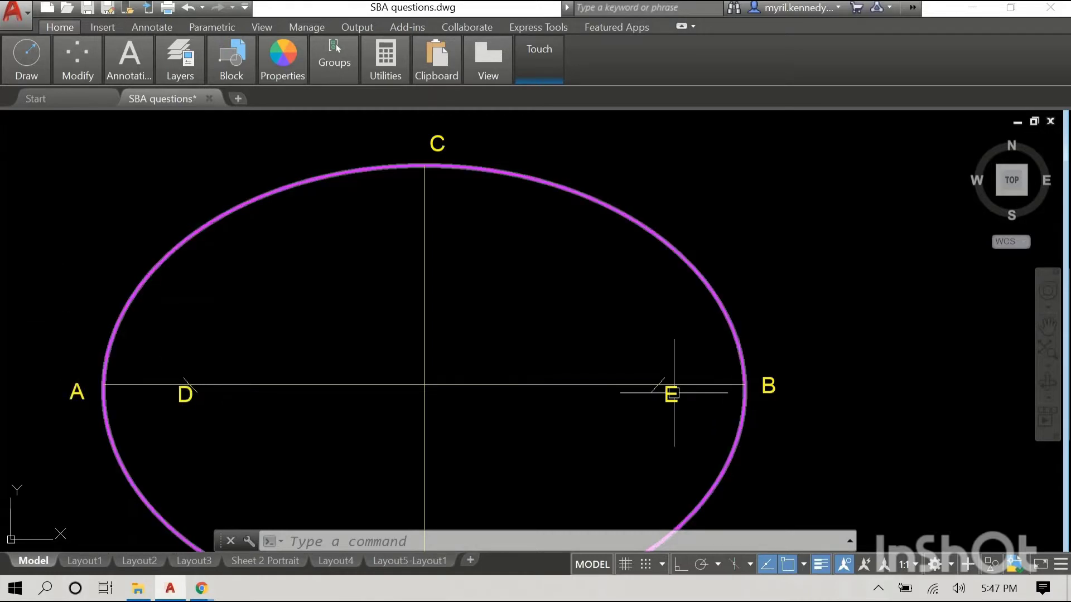
{"action": "mouse_move", "coordinate": [82, 267]}
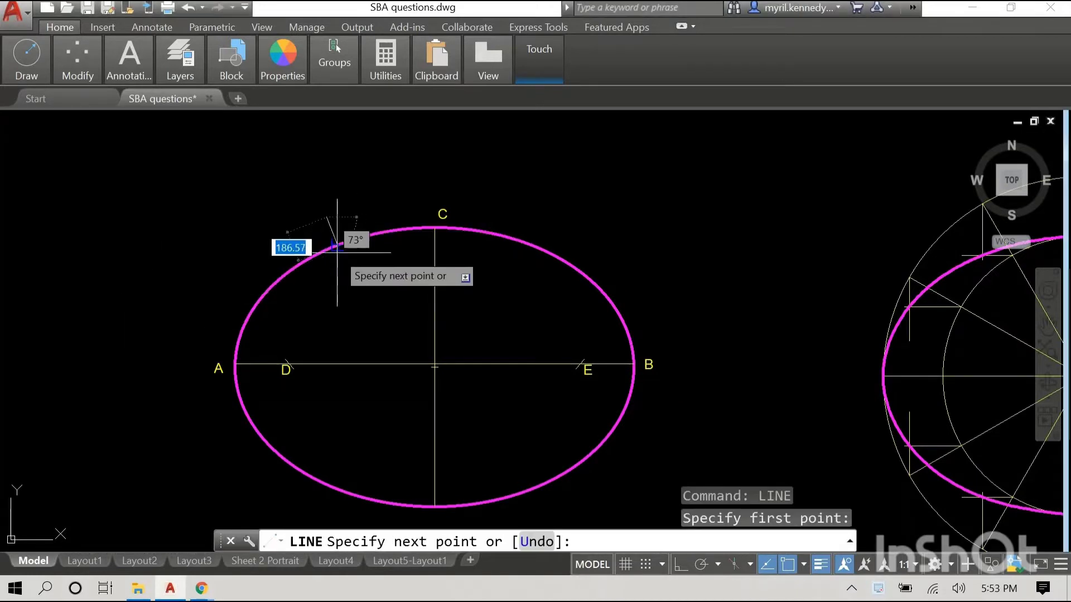
{"action": "mouse_move", "coordinate": [327, 221]}
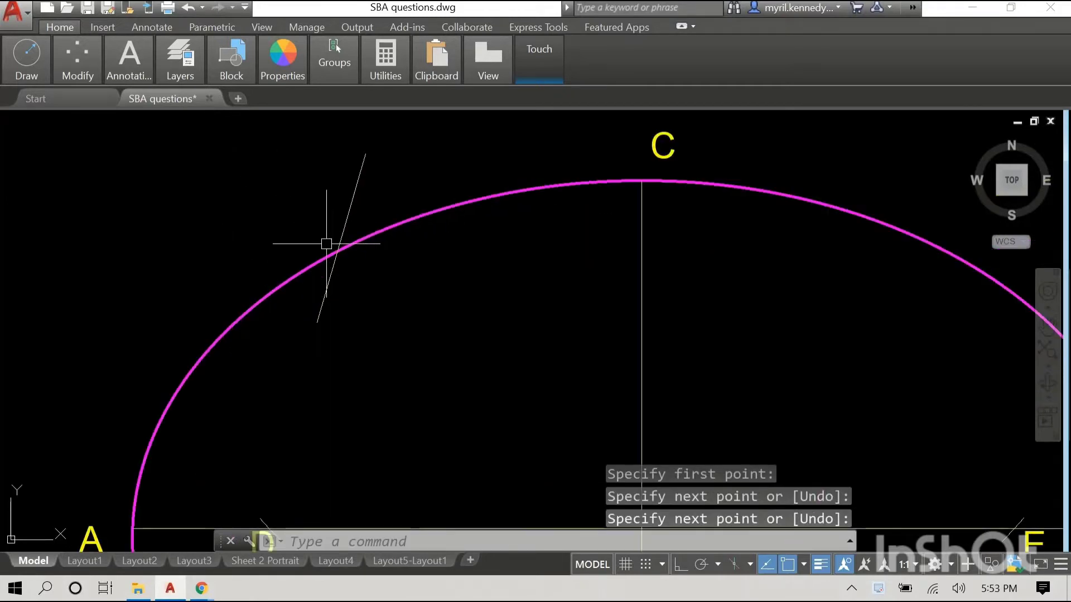
- Repeat LINE and start a line from focus D toward the ellipse's upper-left curve
{"action": "right_click", "coordinate": [327, 244]}
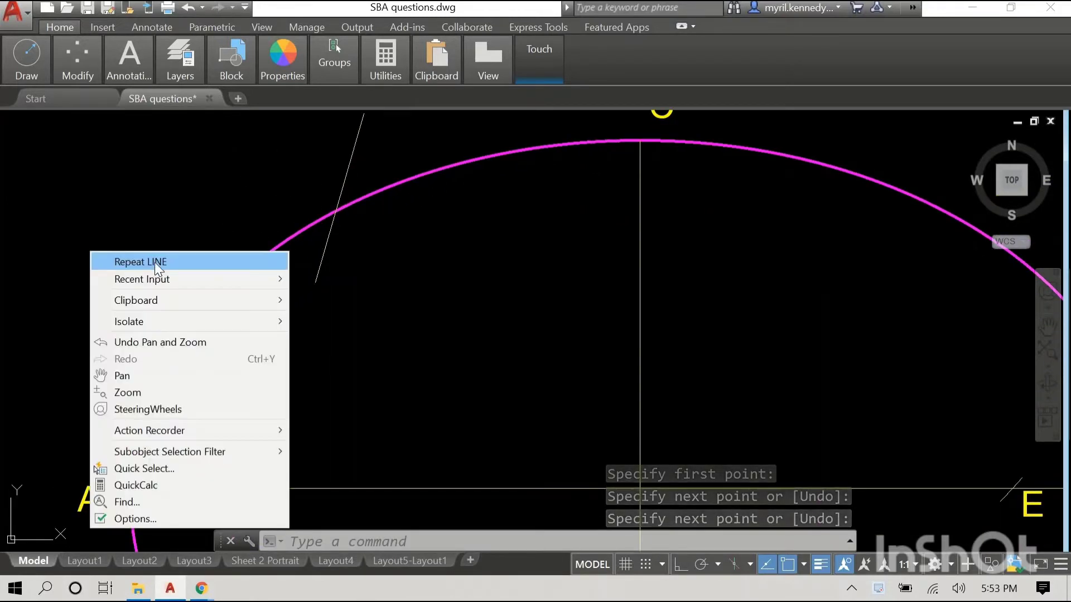
{"action": "left_click", "coordinate": [140, 261]}
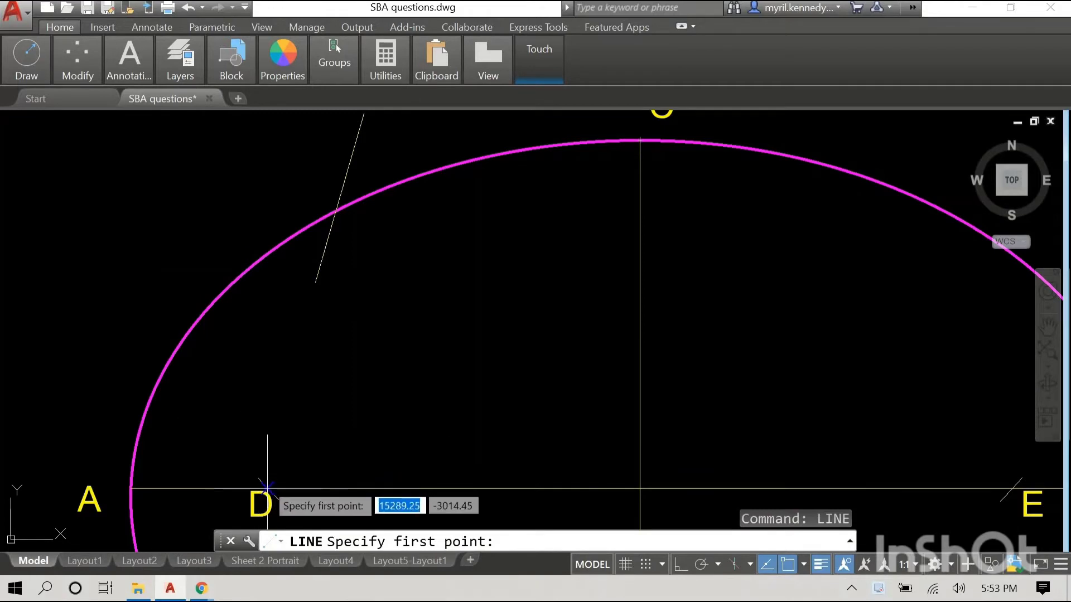
{"action": "left_click", "coordinate": [266, 492]}
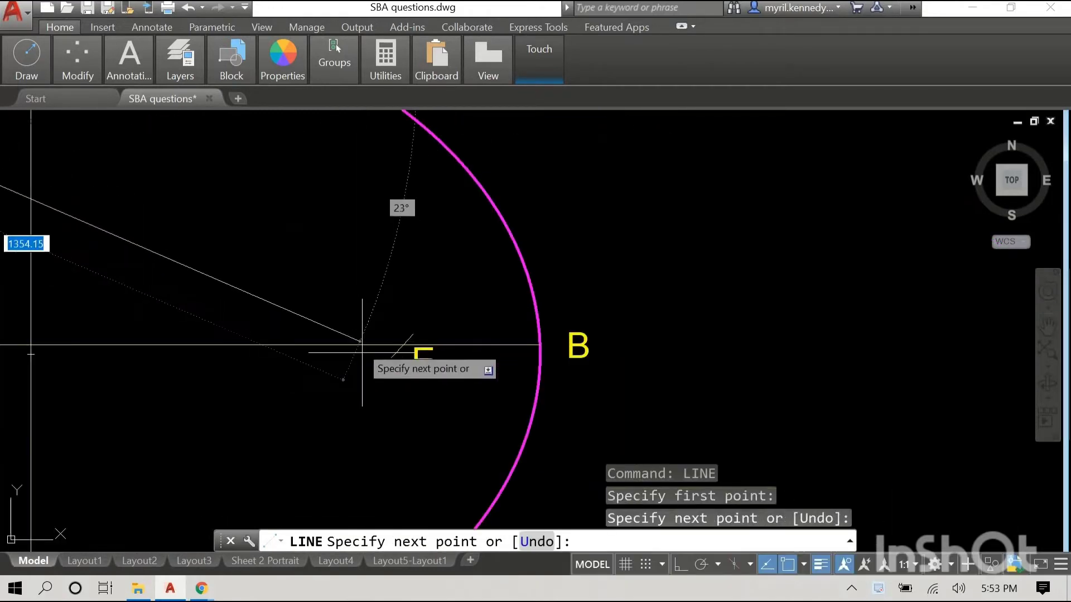
{"action": "mouse_move", "coordinate": [410, 342]}
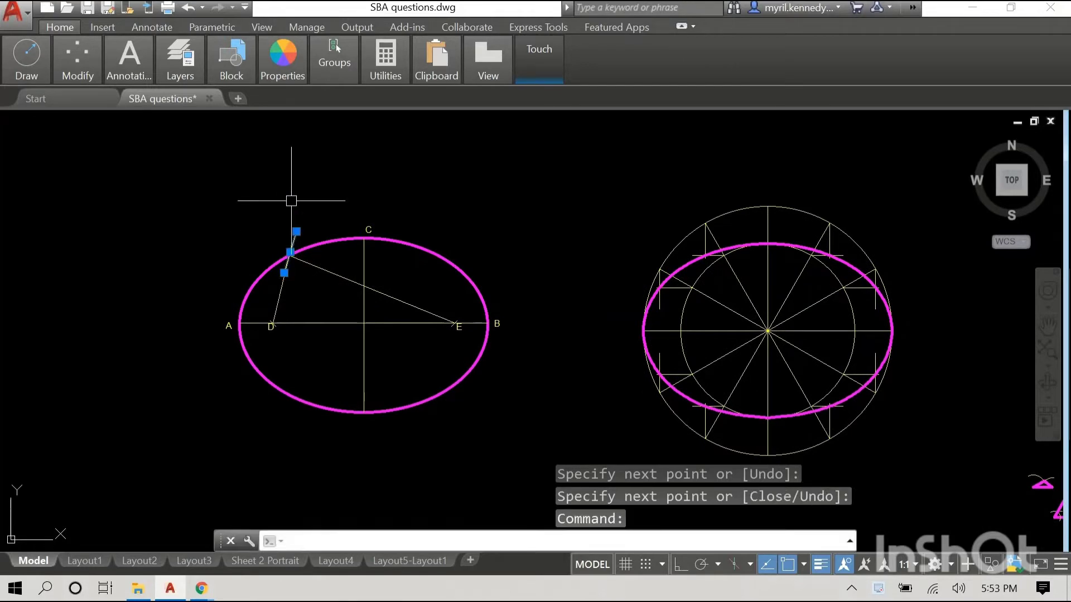
{"action": "mouse_move", "coordinate": [322, 182]}
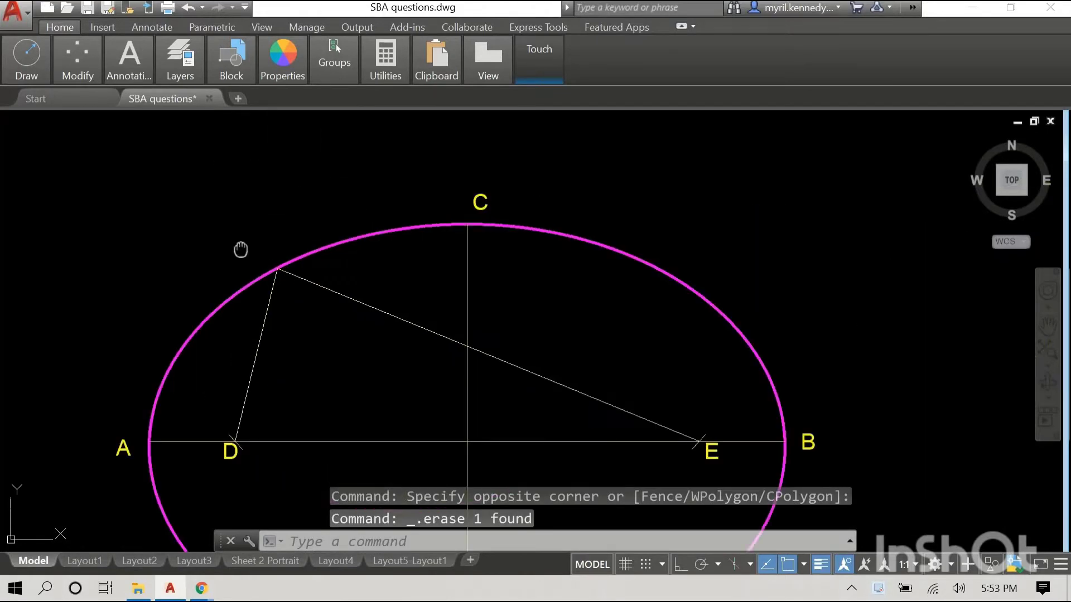
- Add the letter F and move it beside the point on the ellipse
{"action": "scroll", "scroll_direction": "up", "scroll_amount": 3}
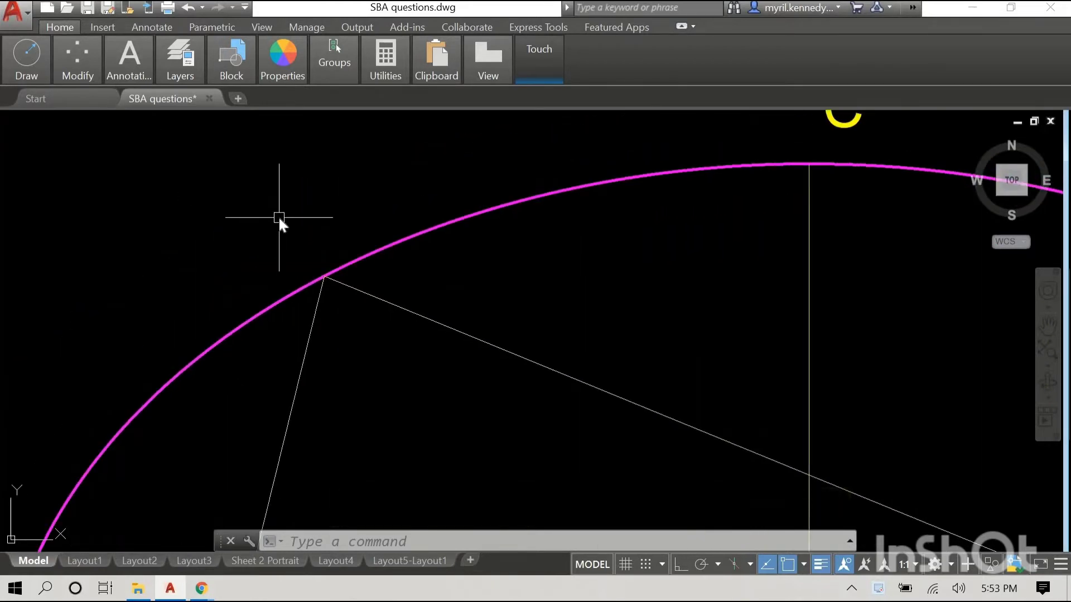
{"action": "type", "text": "TEX"}
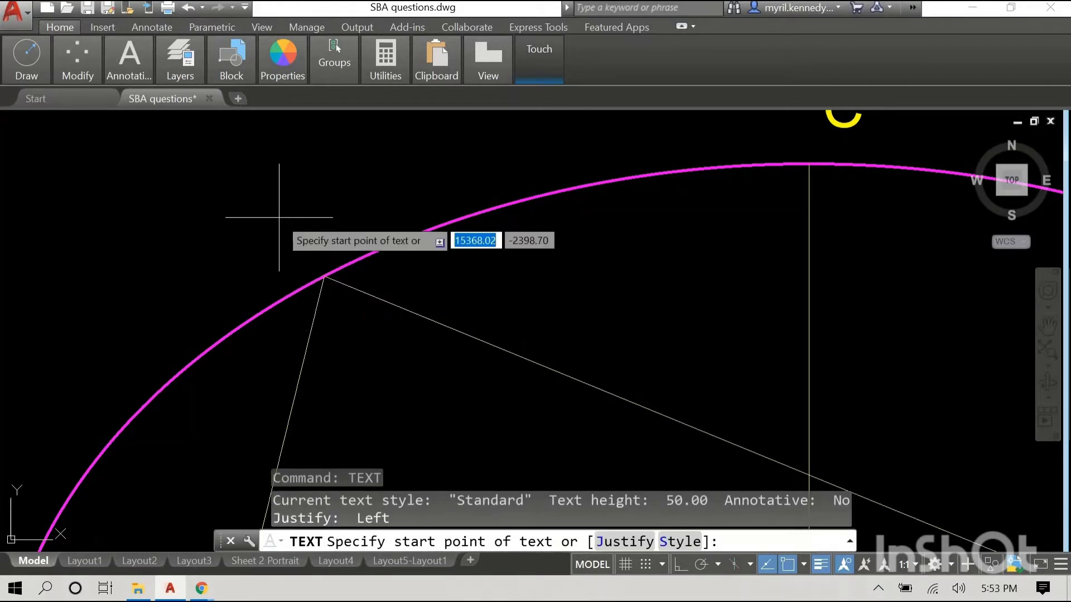
{"action": "mouse_move", "coordinate": [188, 202]}
{"action": "type", "text": "F"}
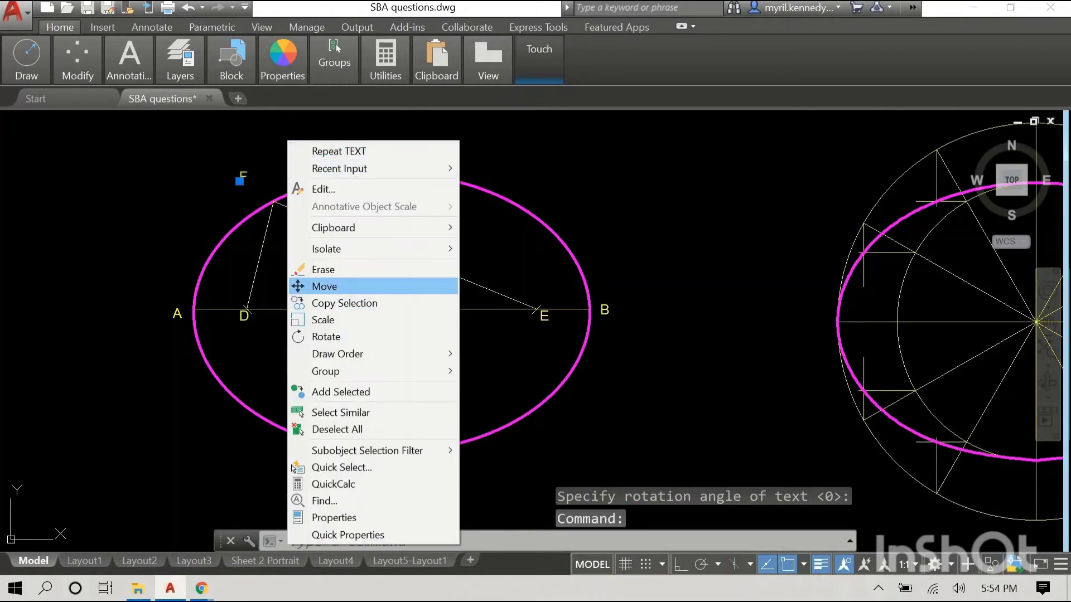
{"action": "left_click", "coordinate": [324, 286]}
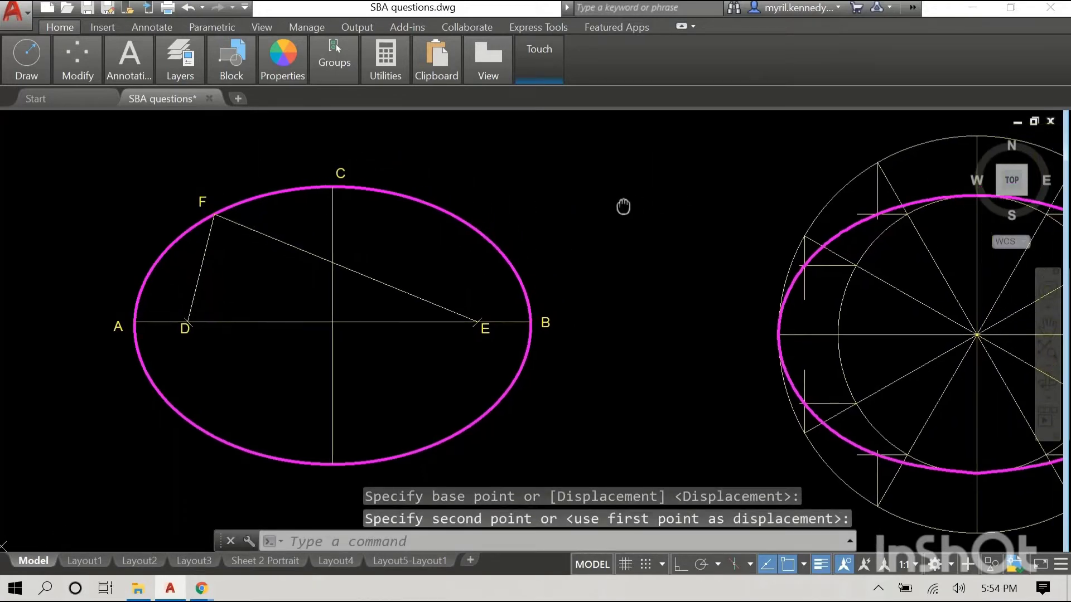
{"action": "mouse_move", "coordinate": [642, 196]}
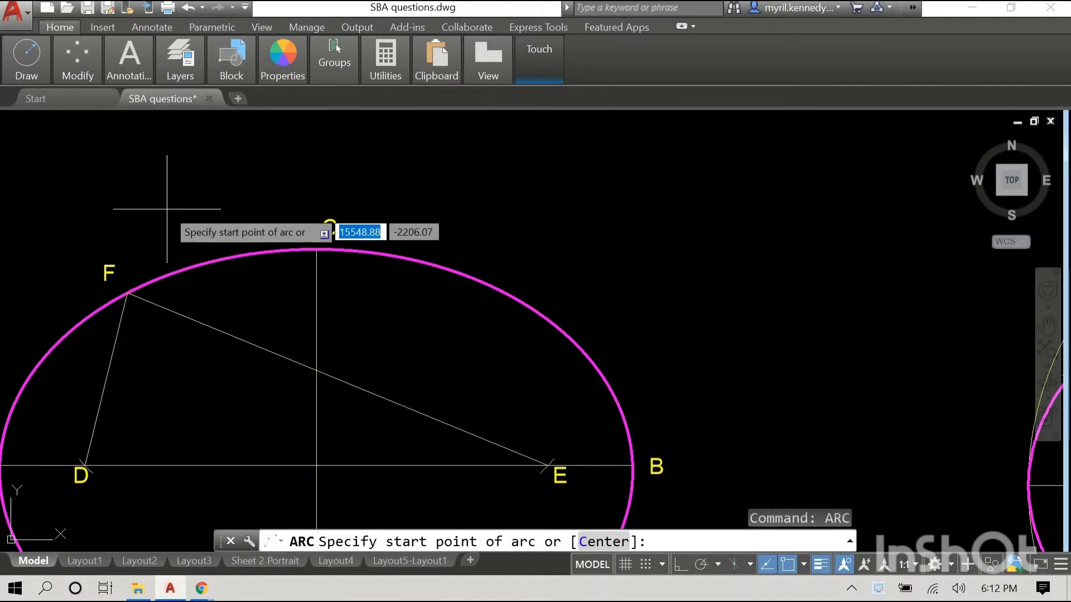
- Draw an arc centred at F across FD and FE, then intersecting arcs from those crossings
{"action": "type", "text": "c"}
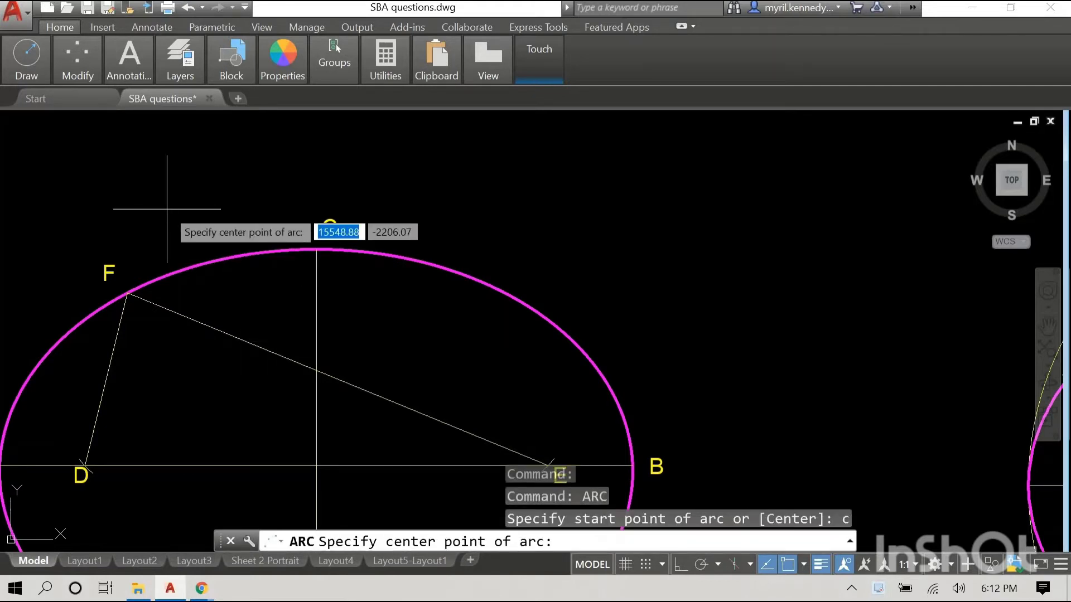
{"action": "mouse_move", "coordinate": [127, 294]}
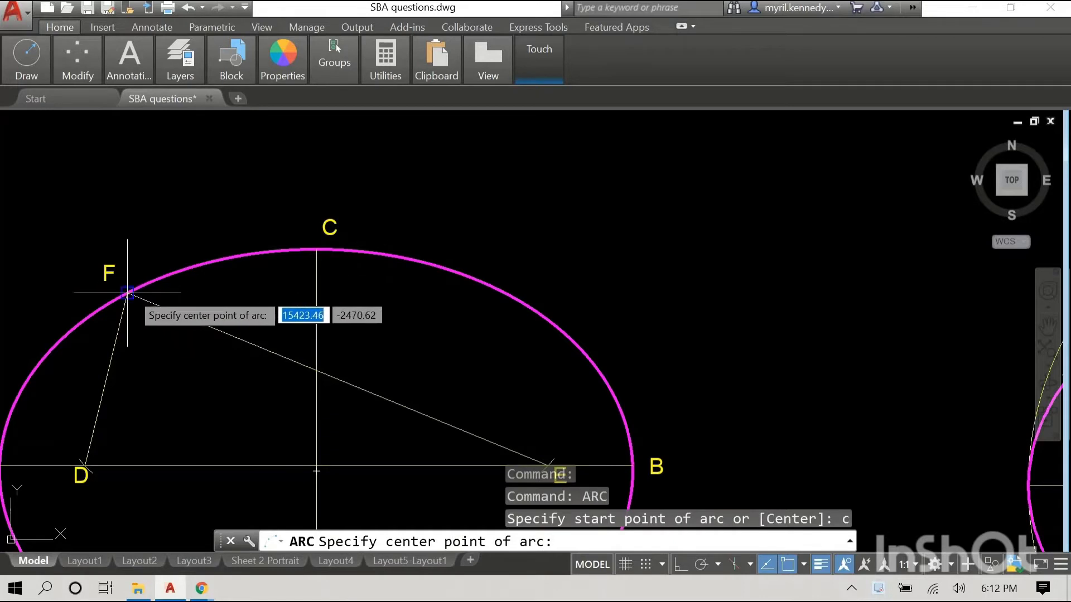
{"action": "left_click", "coordinate": [128, 290]}
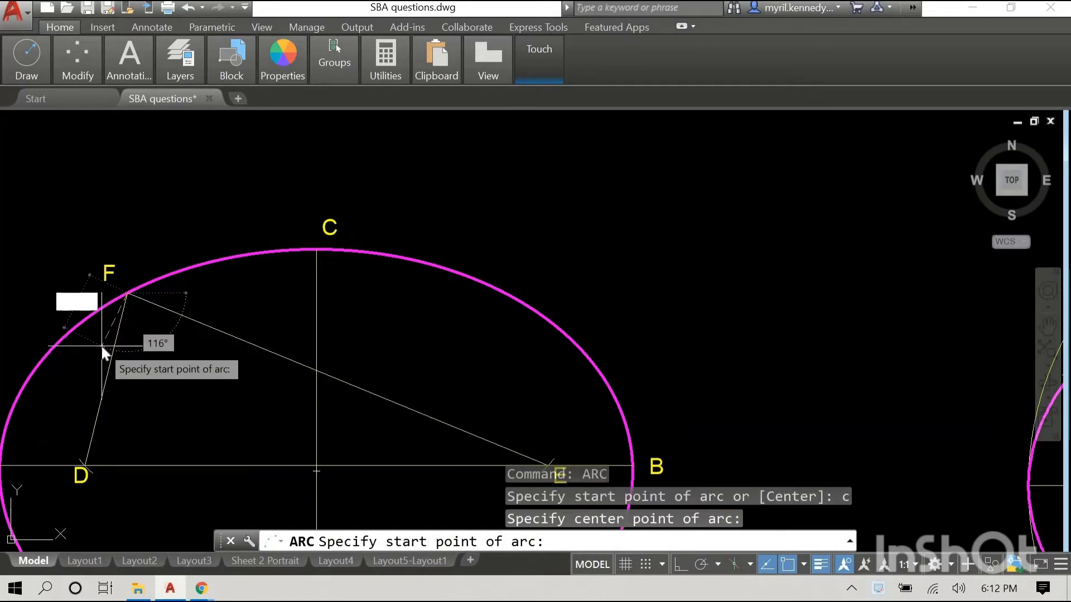
{"action": "left_click", "coordinate": [103, 351]}
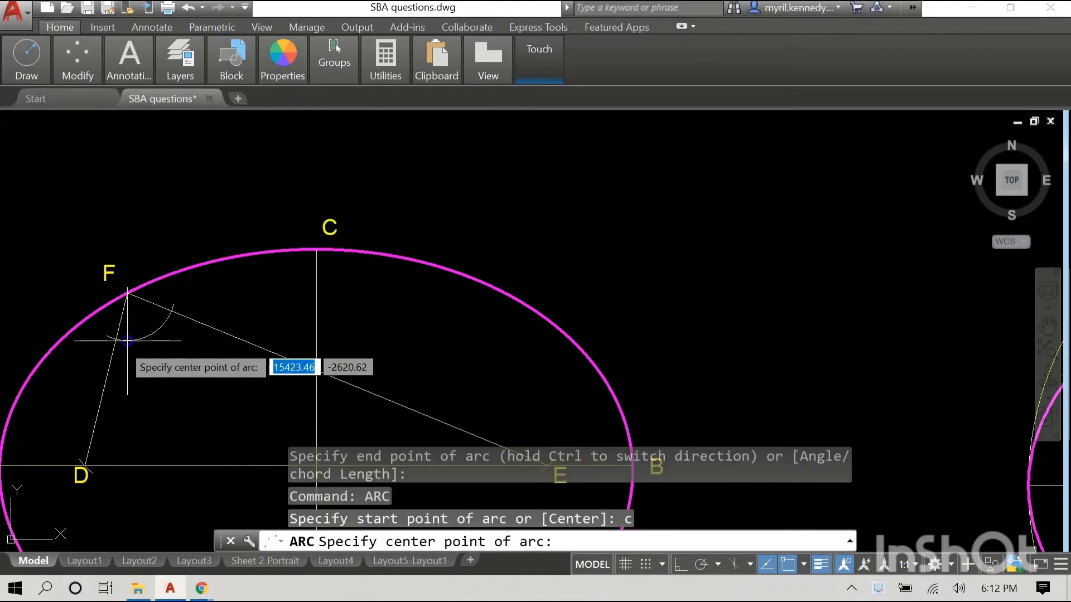
{"action": "mouse_move", "coordinate": [118, 338]}
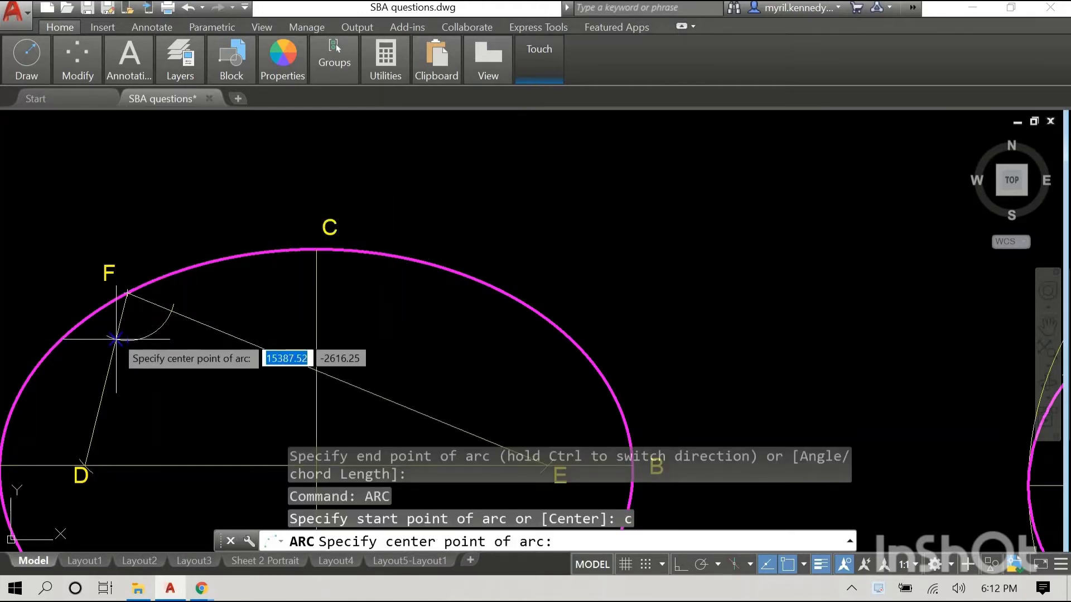
{"action": "left_click", "coordinate": [116, 338]}
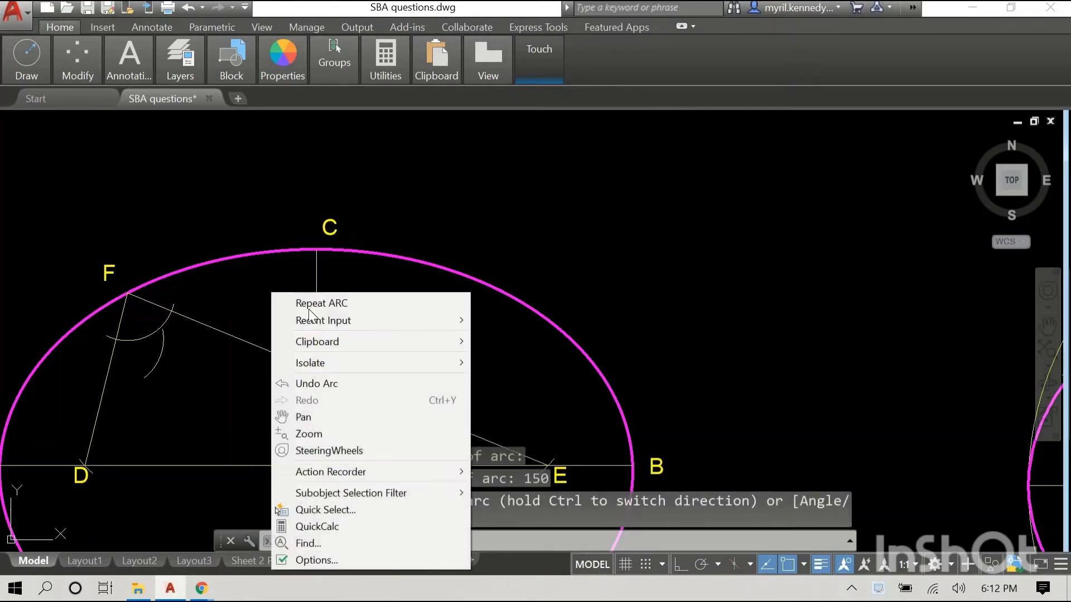
{"action": "left_click", "coordinate": [321, 303]}
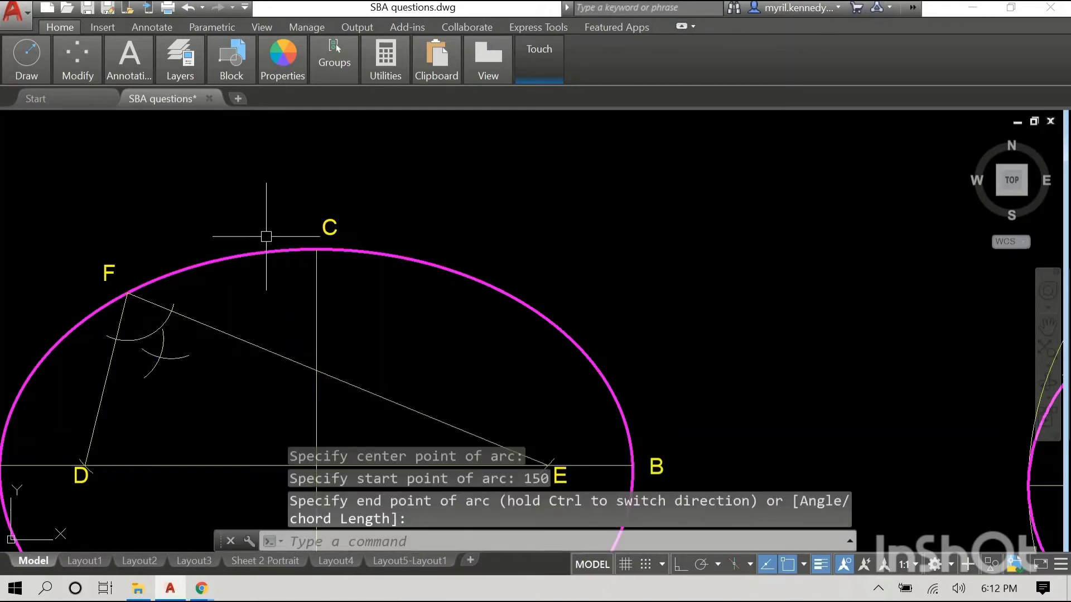
{"action": "mouse_move", "coordinate": [263, 208]}
{"action": "type", "text": "line"}
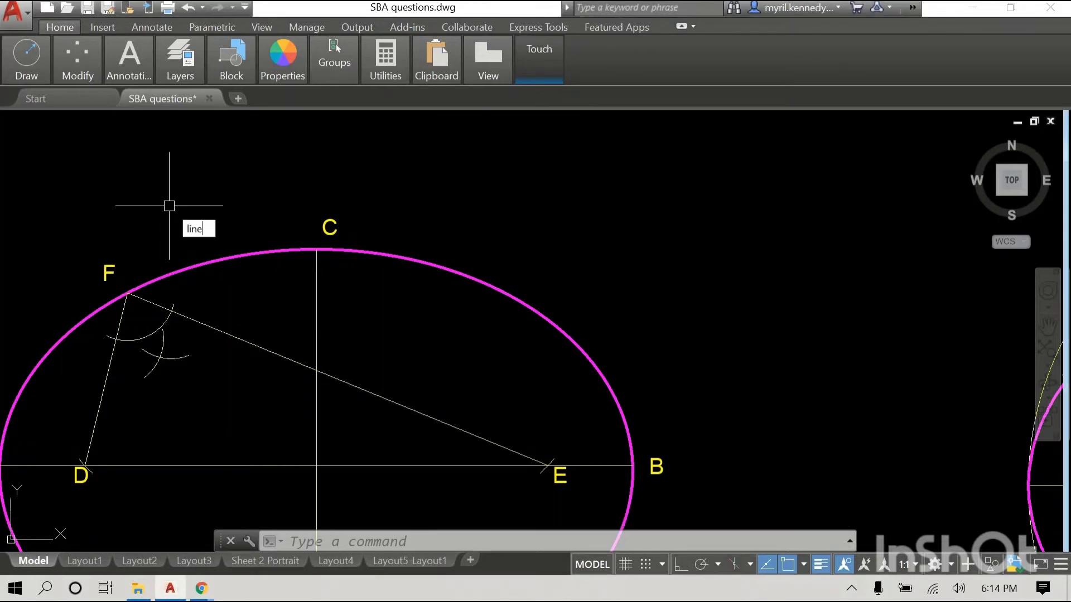
- Draw a line from F through the arc intersection and stretch its end past the major axis
{"action": "key", "text": "Return"}
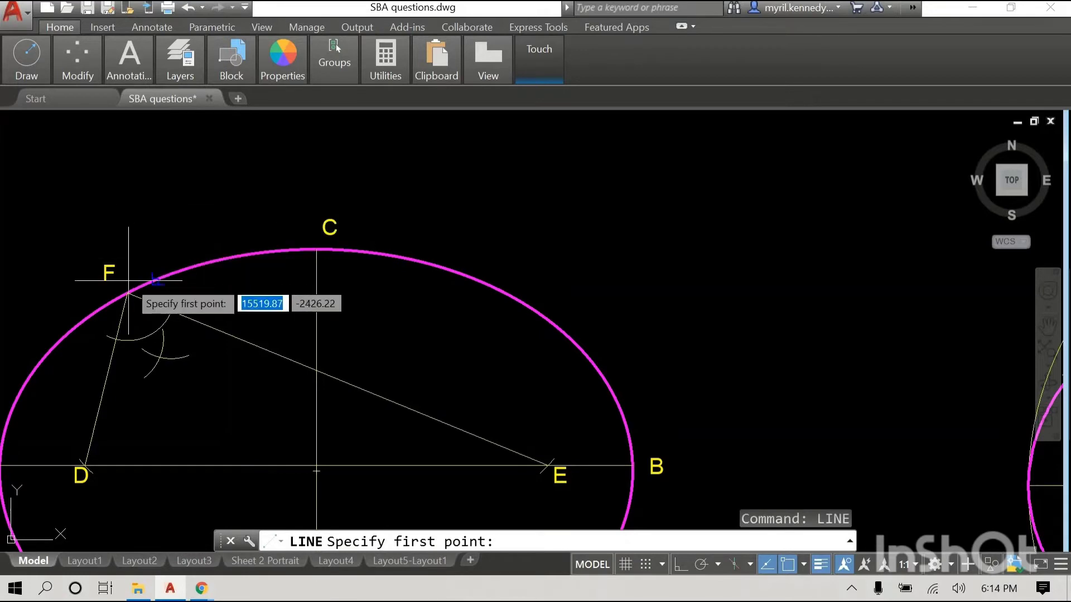
{"action": "left_click", "coordinate": [128, 293]}
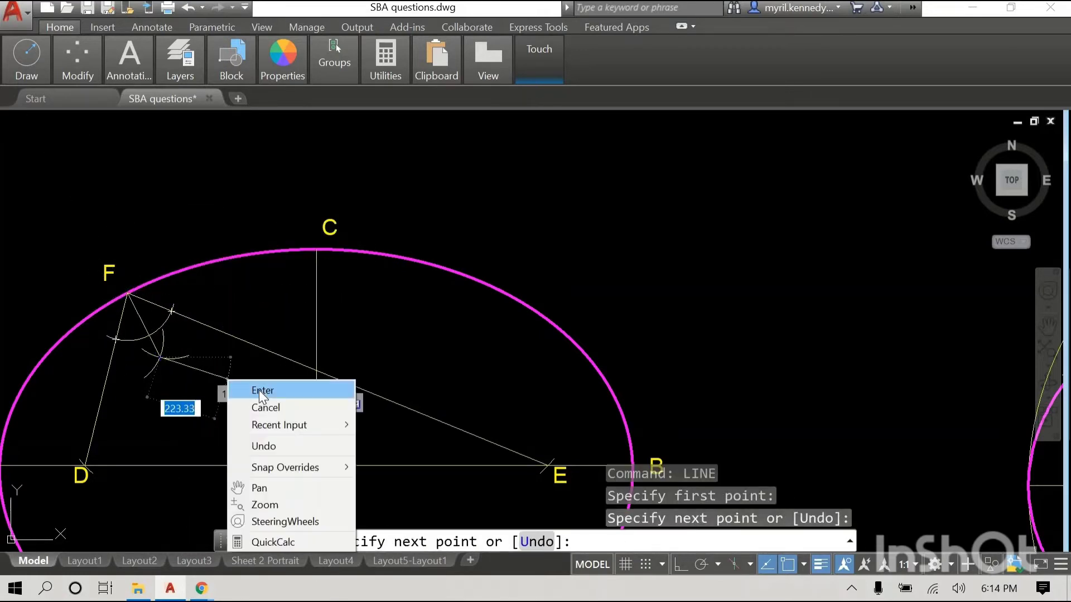
{"action": "left_click", "coordinate": [262, 390]}
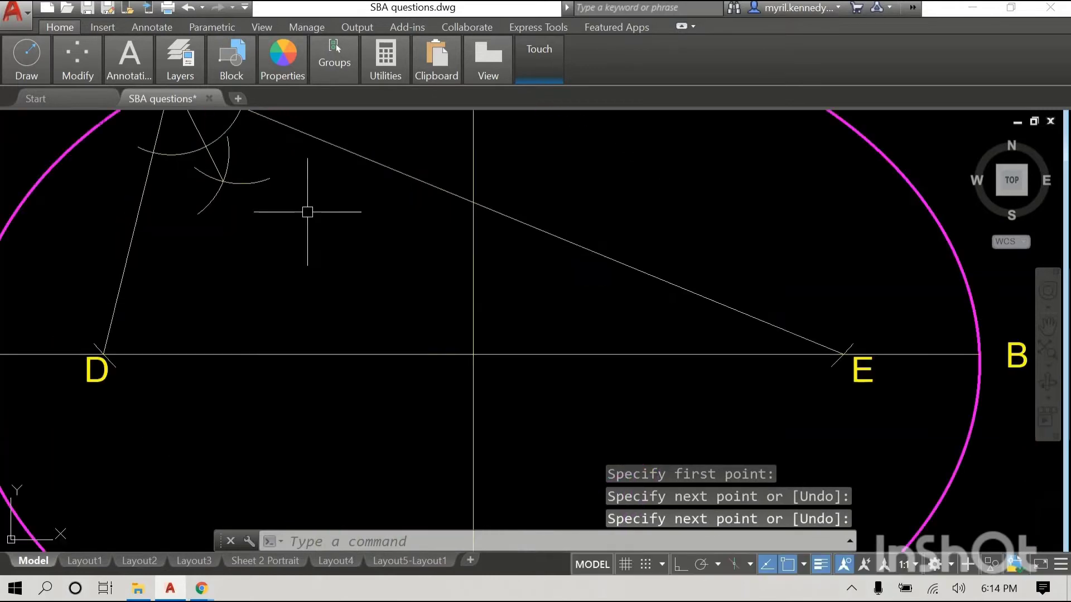
{"action": "left_click", "coordinate": [223, 183]}
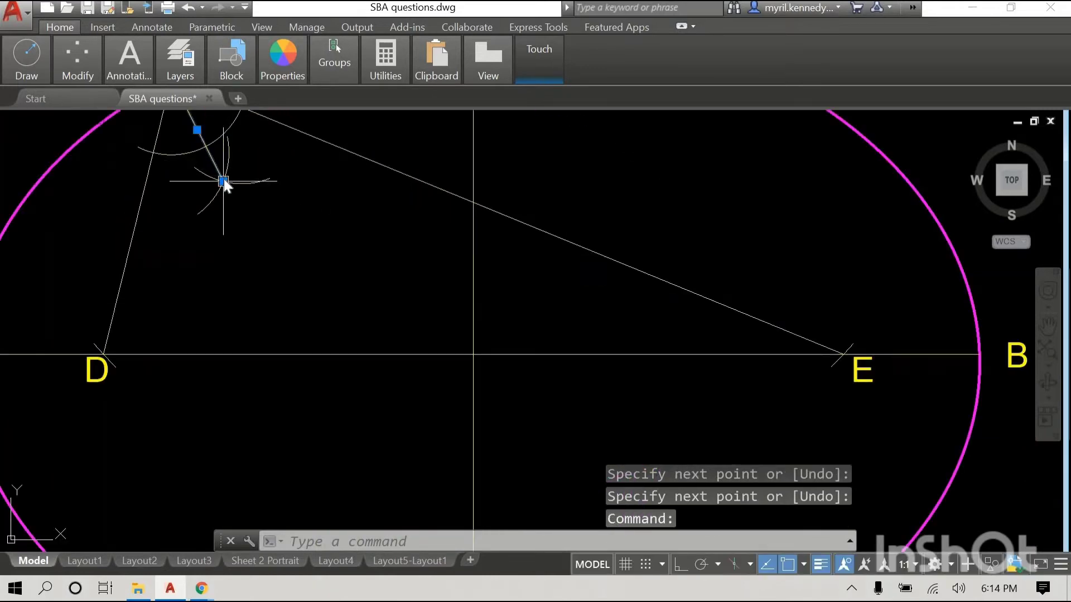
{"action": "left_click", "coordinate": [223, 181]}
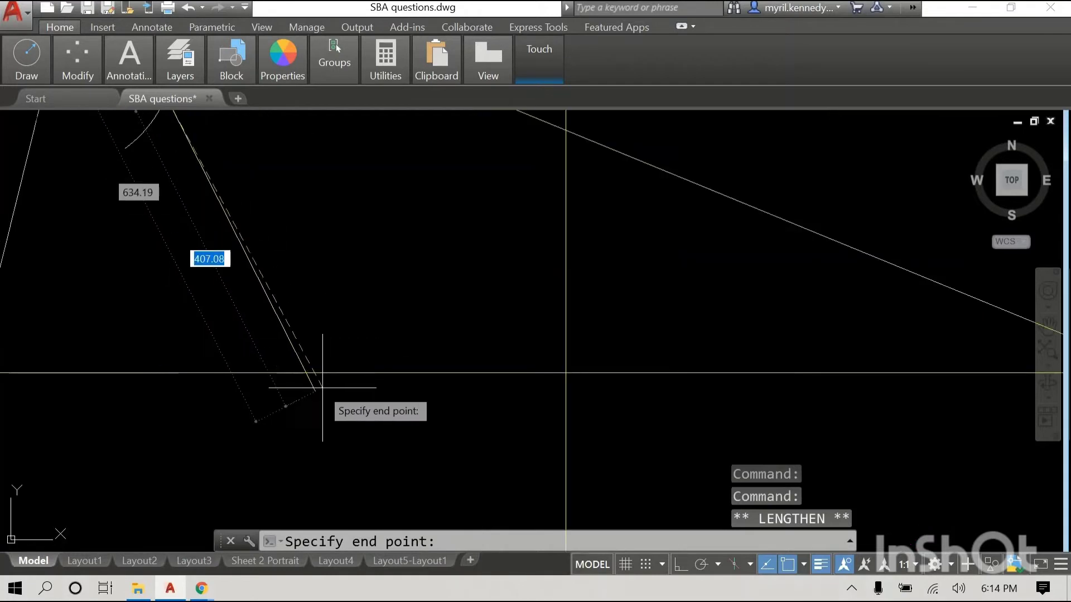
- Trim the bisector's overshoot at the major axis
{"action": "right_click", "coordinate": [321, 382]}
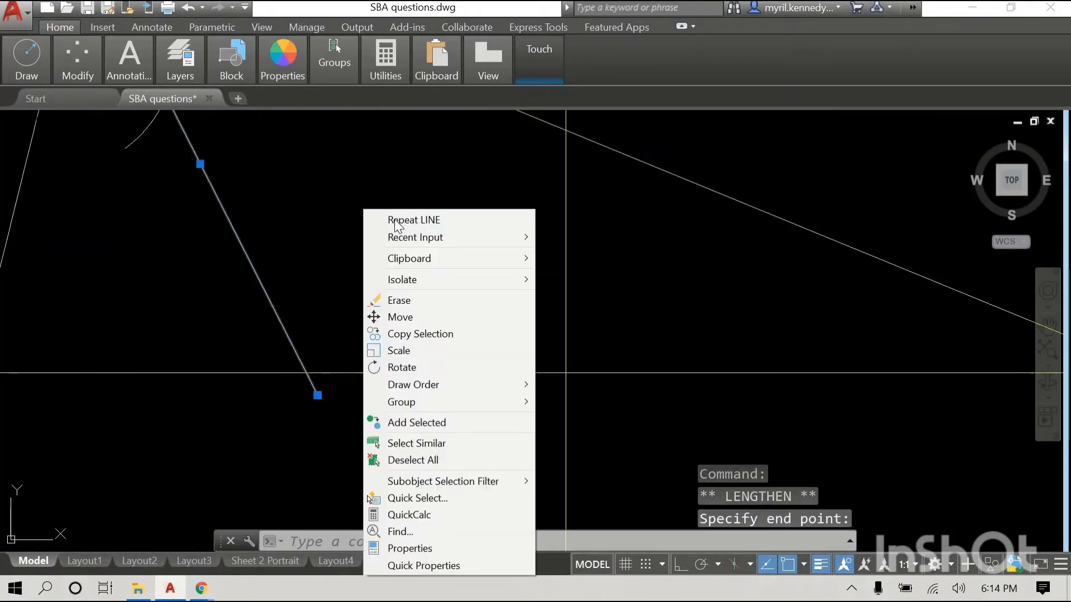
{"action": "mouse_move", "coordinate": [414, 219]}
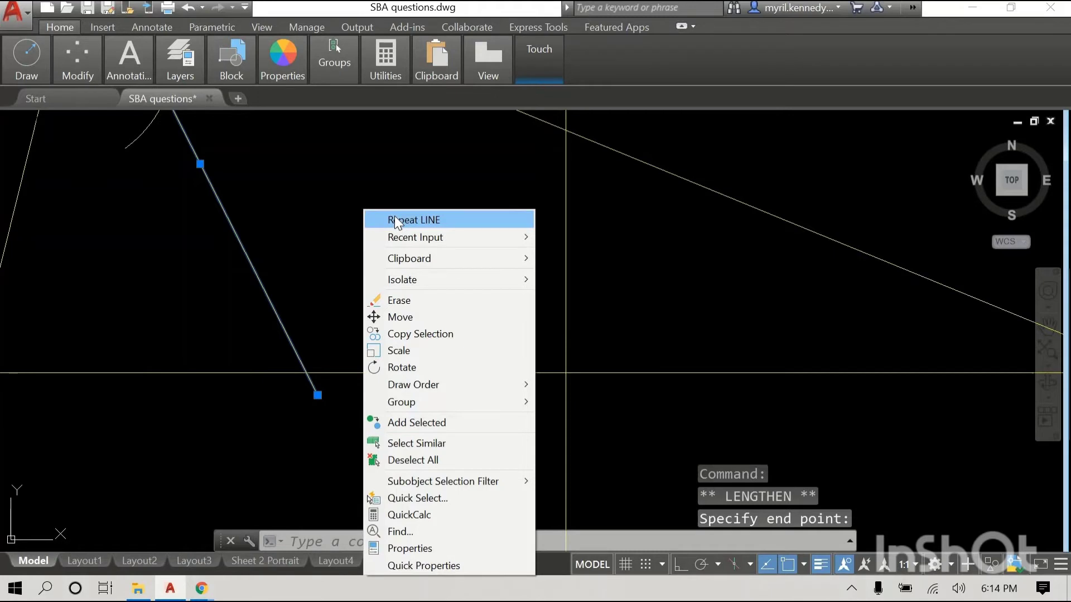
{"action": "mouse_move", "coordinate": [348, 210]}
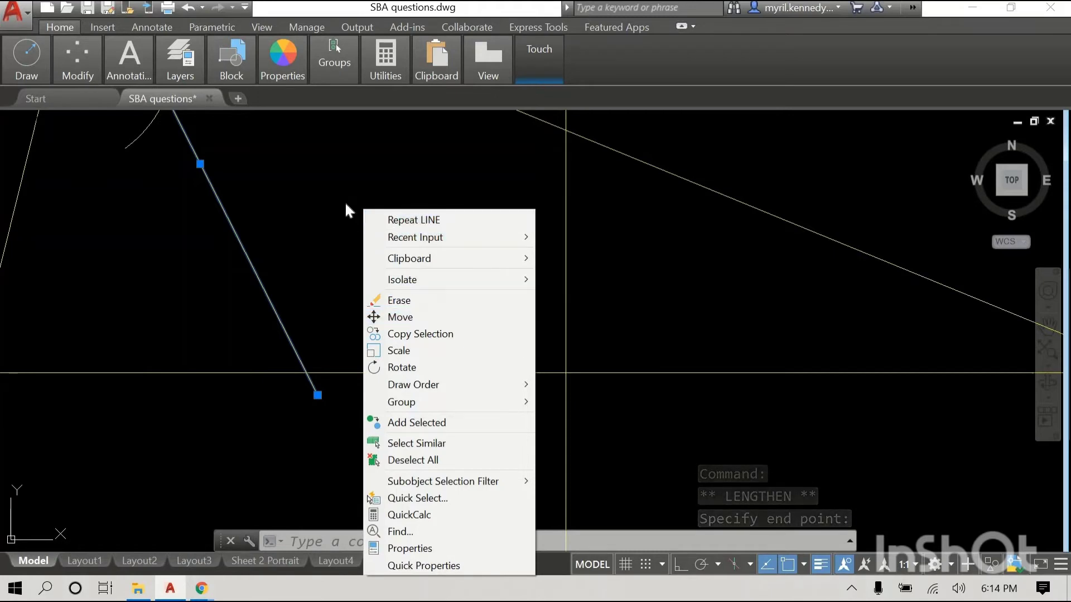
{"action": "mouse_move", "coordinate": [313, 210]}
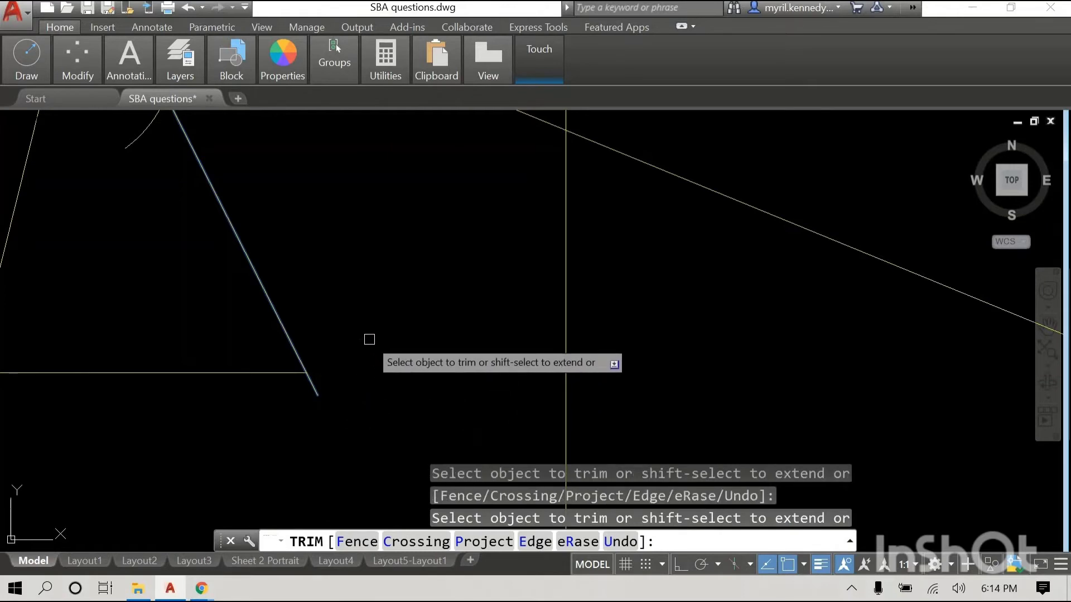
{"action": "right_click", "coordinate": [369, 339]}
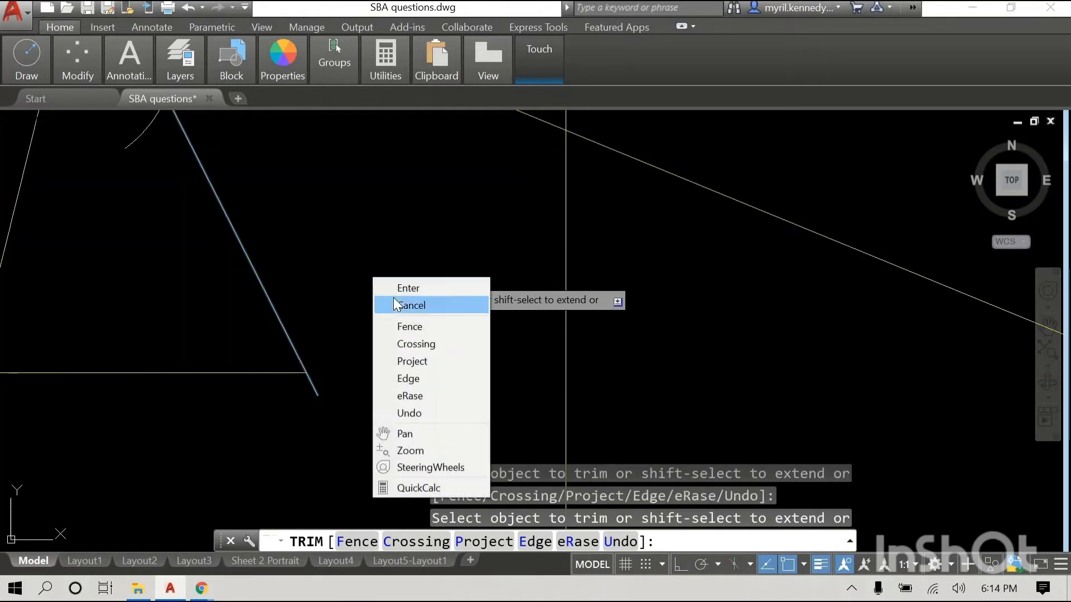
{"action": "left_click", "coordinate": [411, 305]}
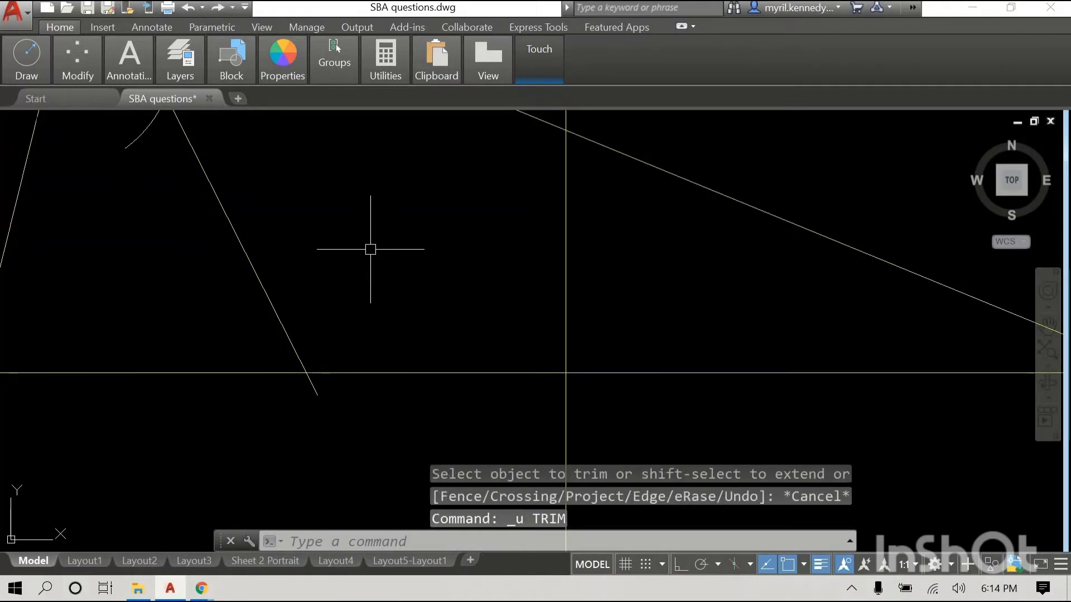
{"action": "mouse_move", "coordinate": [356, 246]}
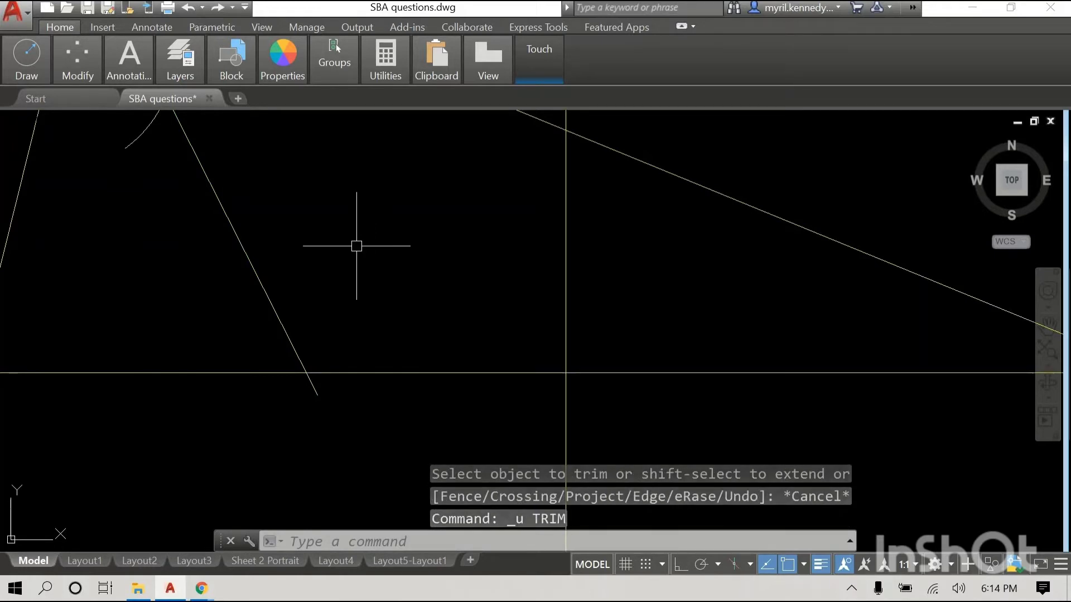
{"action": "type", "text": "tri"}
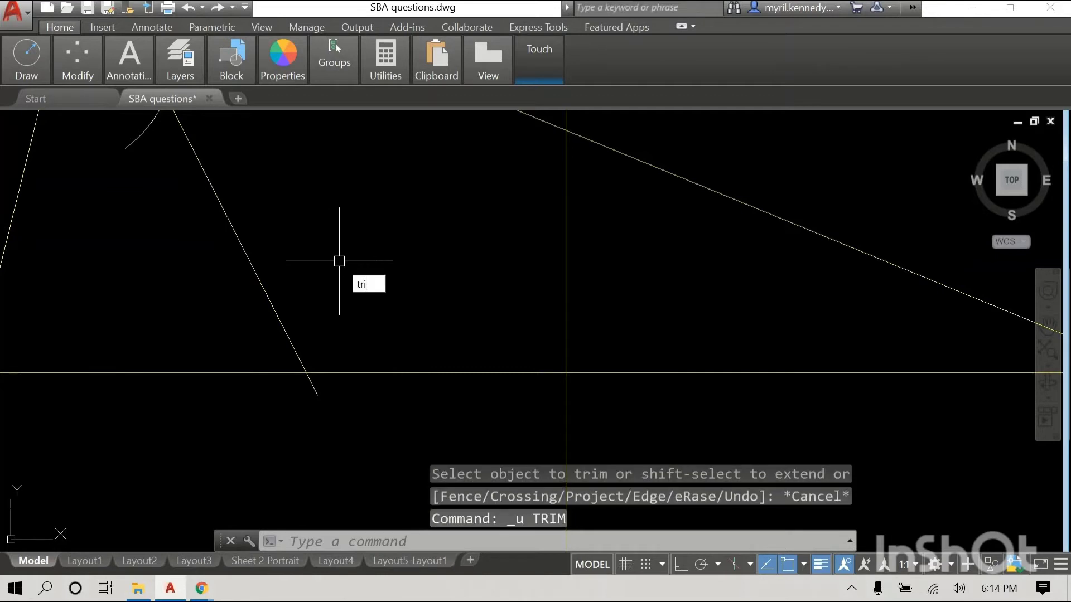
{"action": "key", "text": "Return"}
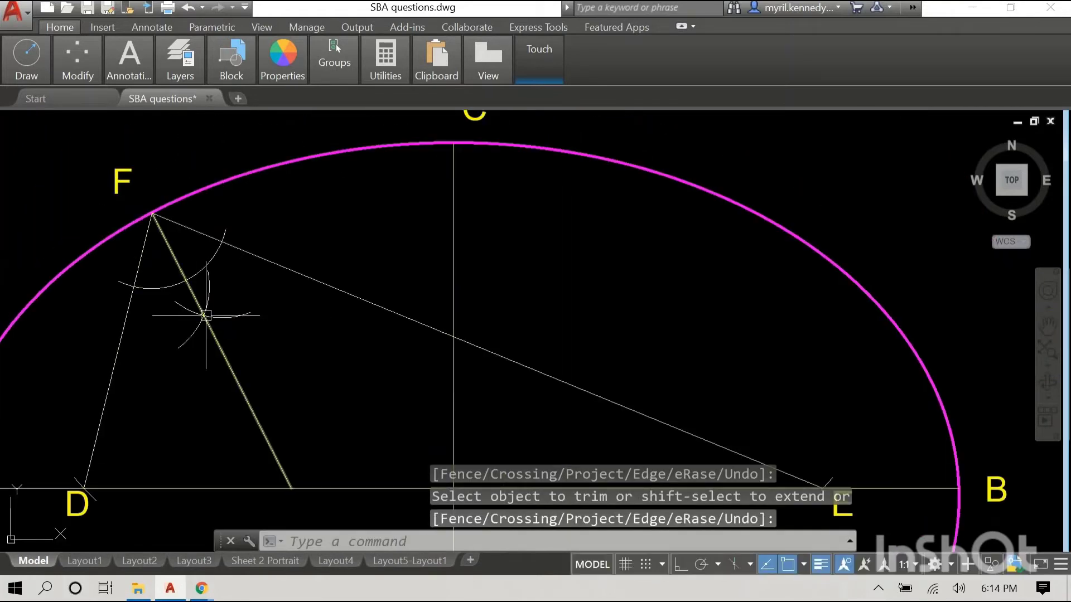
{"action": "mouse_move", "coordinate": [247, 363]}
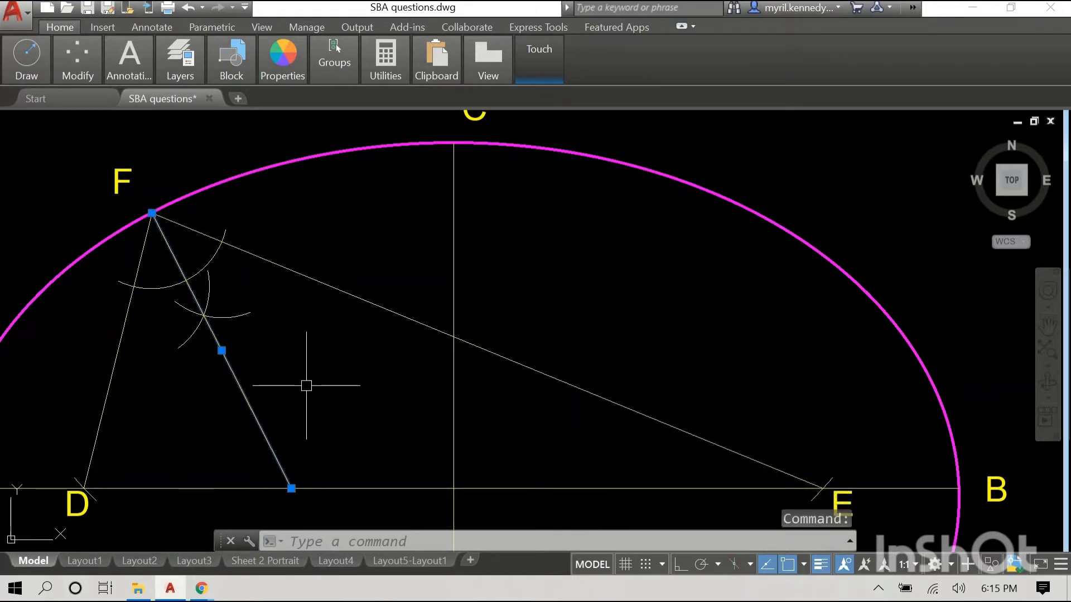
{"action": "type", "text": "TEXT Specify start point of text or [Justify Style]:"}
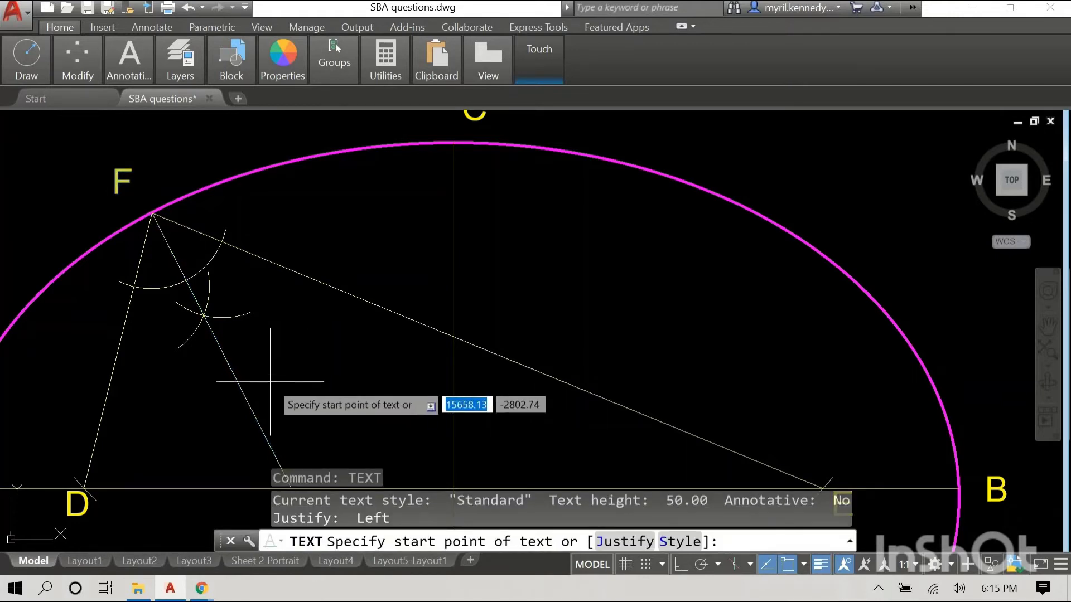
- Place the word NORMAL beside the bisector line at rotation angle 0
{"action": "key", "text": "Return"}
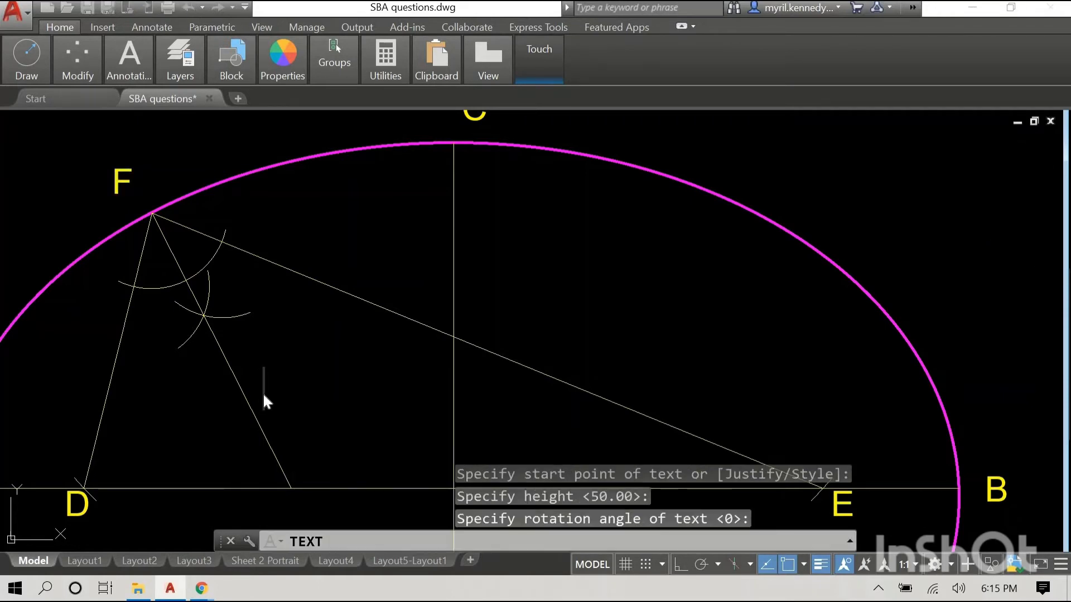
{"action": "type", "text": "NORM"}
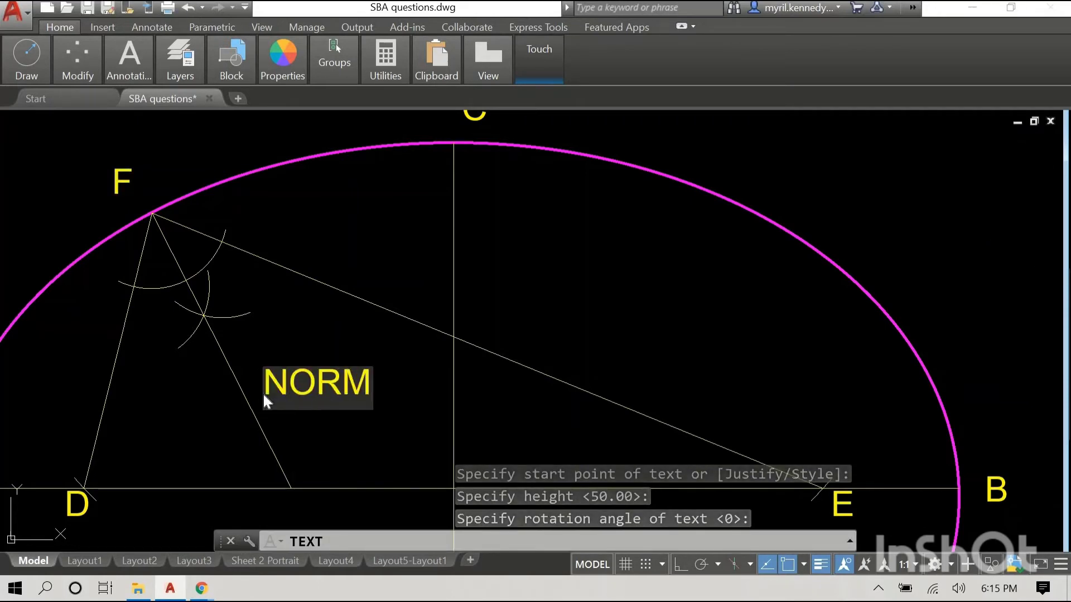
{"action": "type", "text": "AL"}
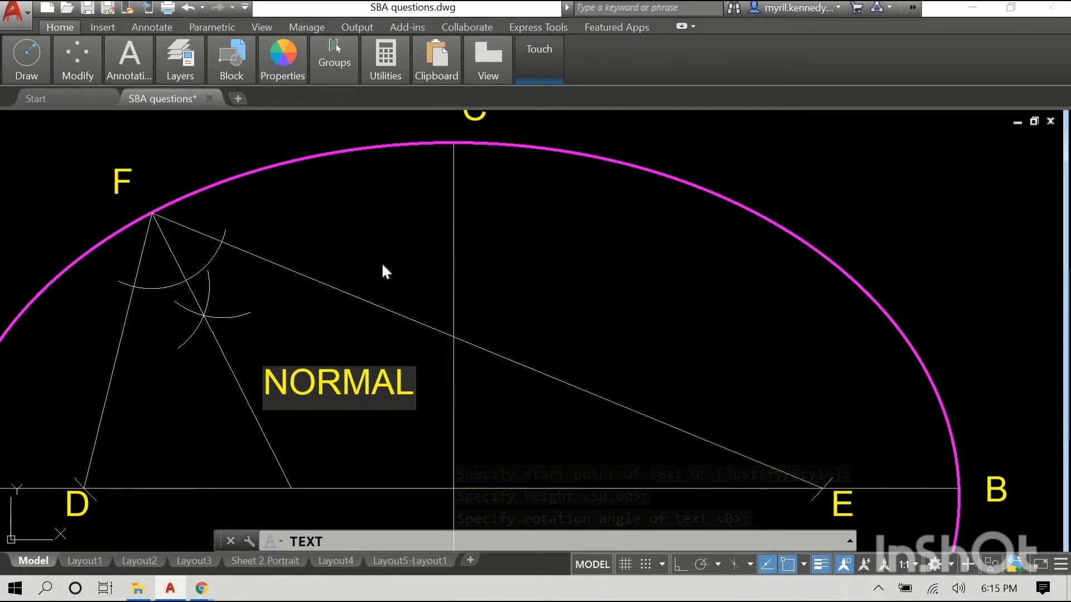
{"action": "right_click", "coordinate": [584, 246]}
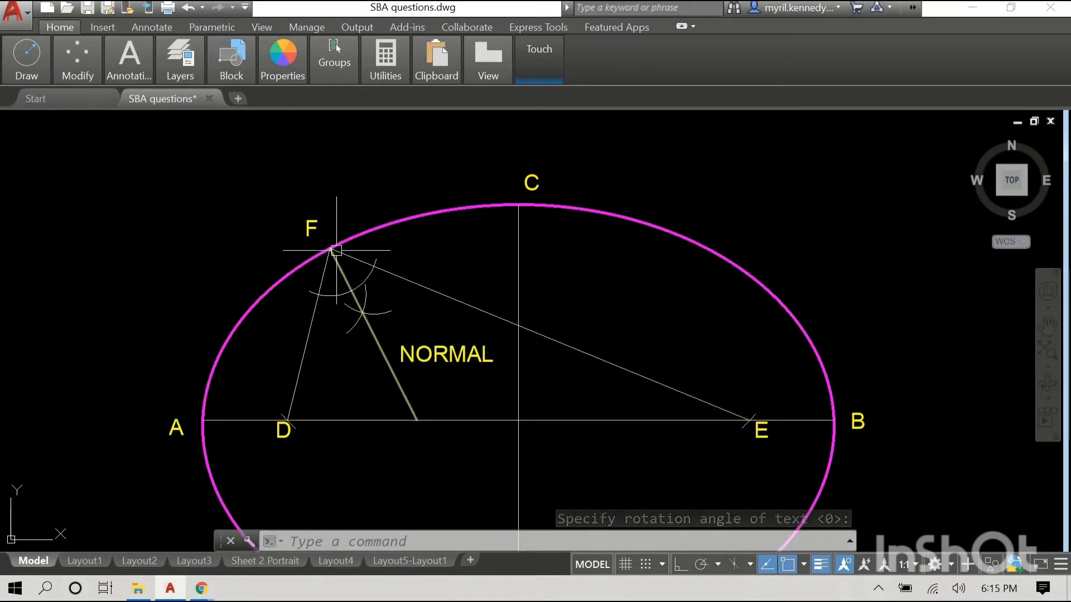
{"action": "scroll", "scroll_direction": "up", "scroll_amount": 3}
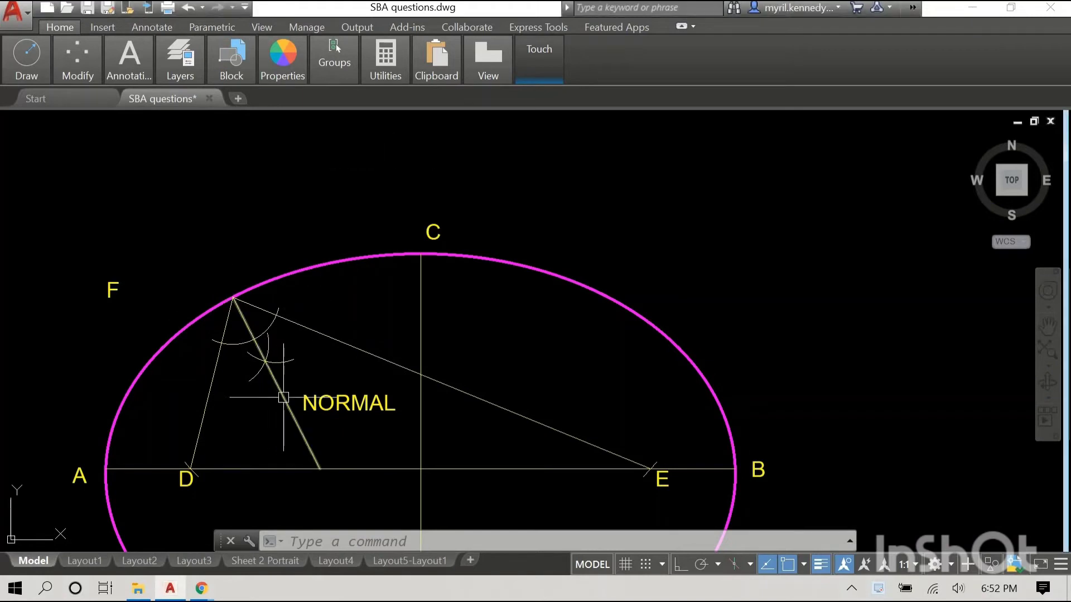
- Drag the NORMAL line's endpoint grip at F to a point beyond the ellipse
{"action": "left_click", "coordinate": [232, 298]}
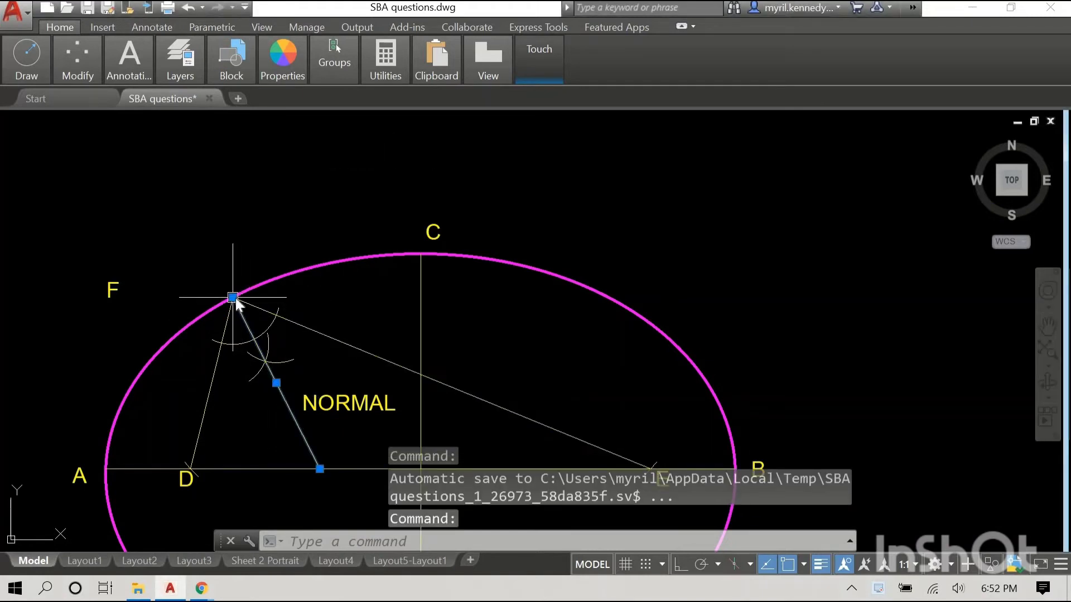
{"action": "left_click", "coordinate": [233, 298]}
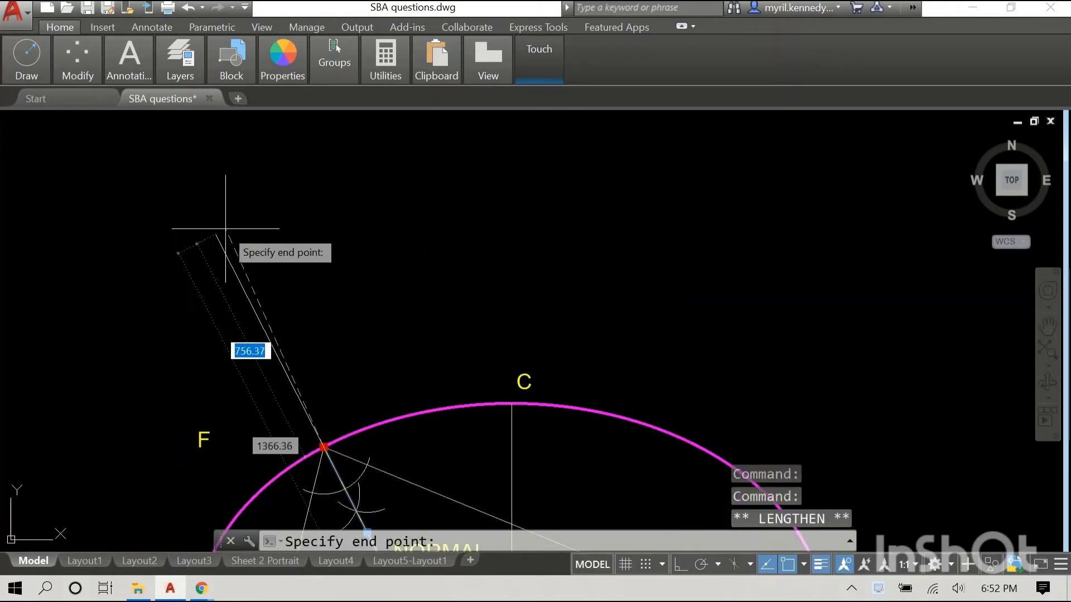
{"action": "left_click", "coordinate": [225, 228]}
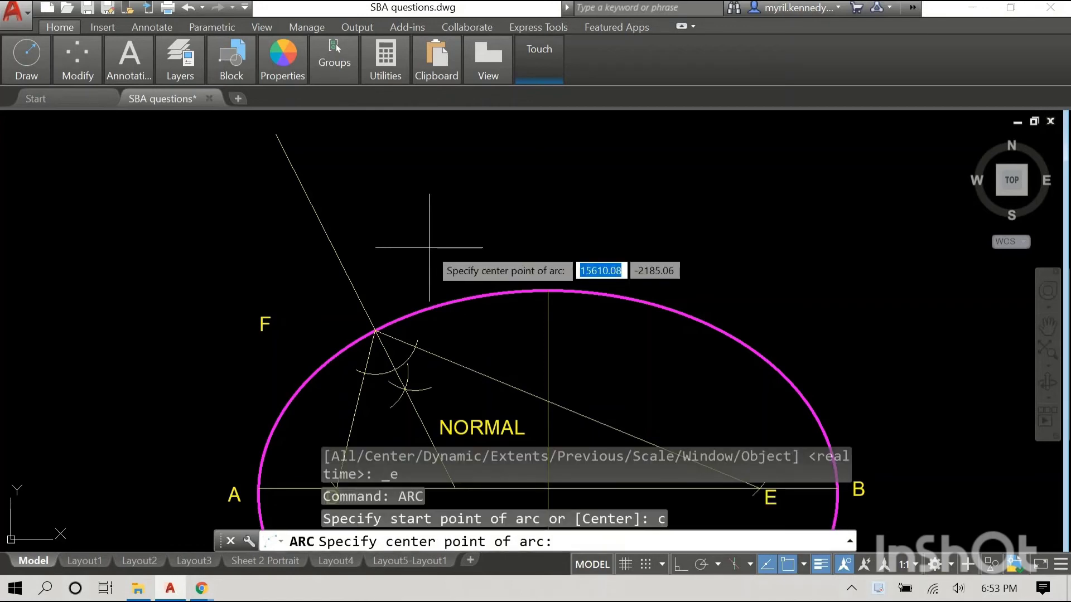
{"action": "mouse_move", "coordinate": [411, 239]}
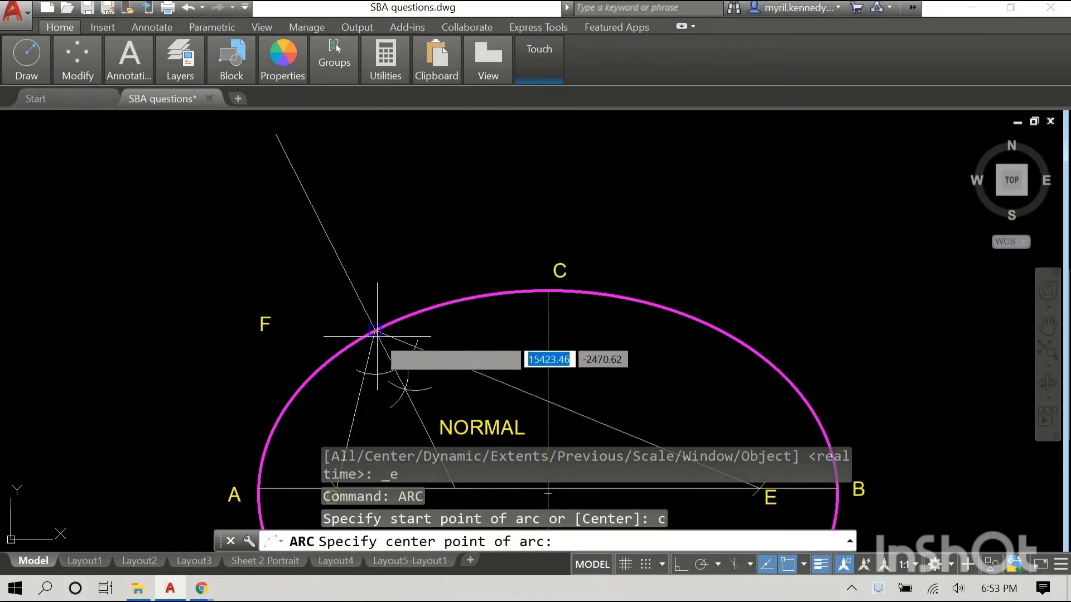
- Draw radius-150 construction arcs centred at F crossing the extended normal line
{"action": "left_click", "coordinate": [375, 333]}
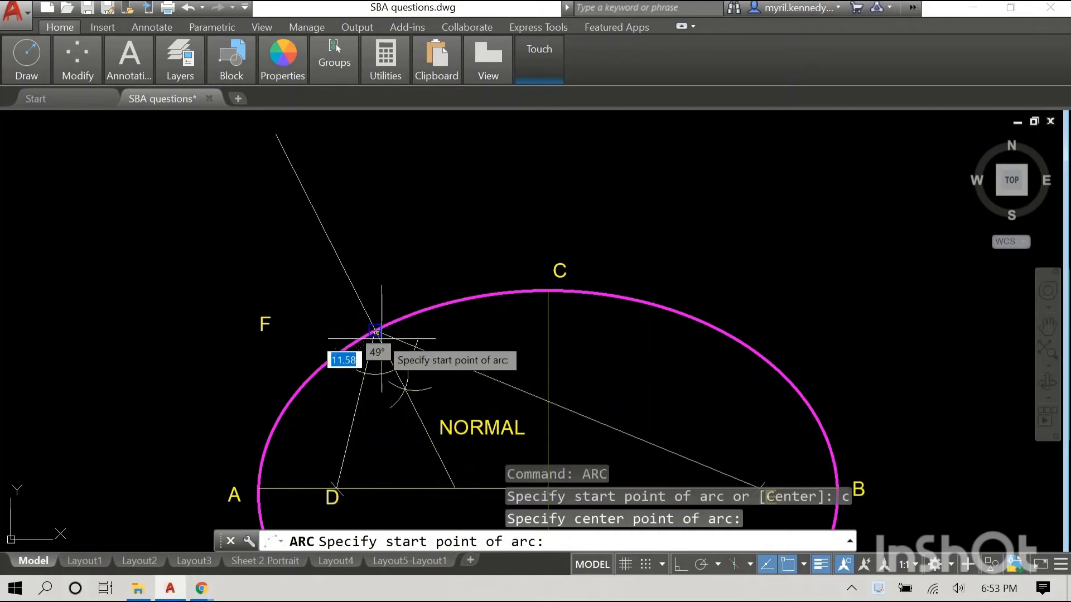
{"action": "mouse_move", "coordinate": [375, 331]}
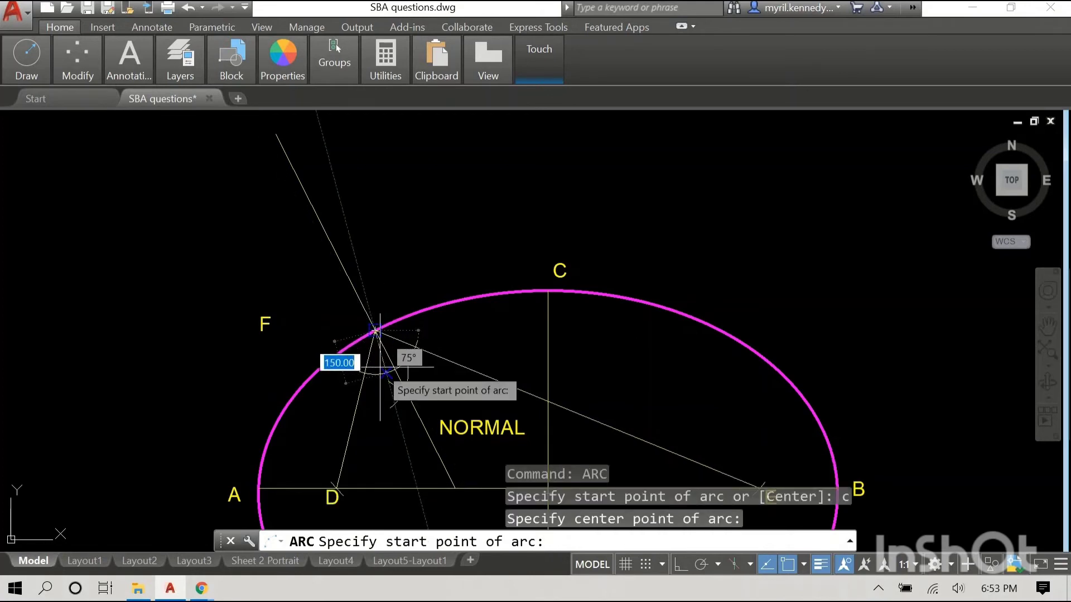
{"action": "mouse_move", "coordinate": [382, 375]}
{"action": "type", "text": "120"}
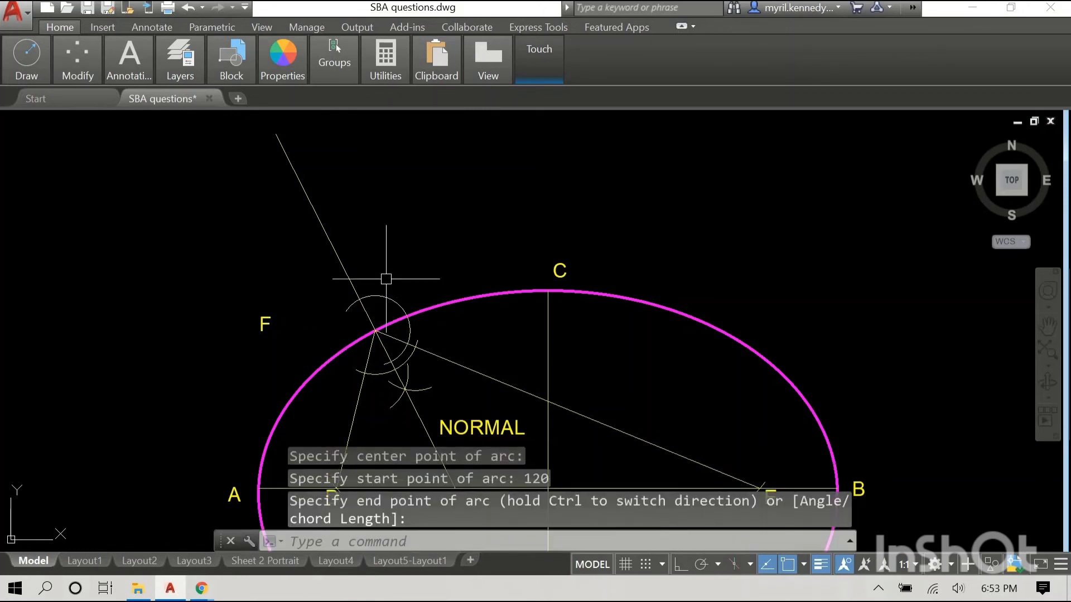
{"action": "mouse_move", "coordinate": [448, 240]}
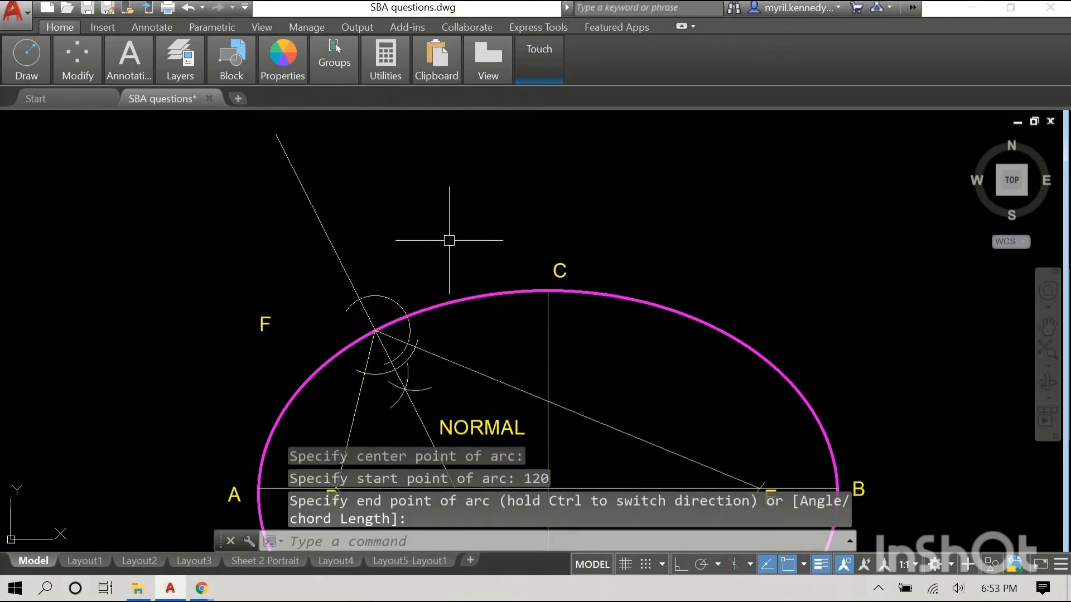
{"action": "right_click", "coordinate": [449, 240]}
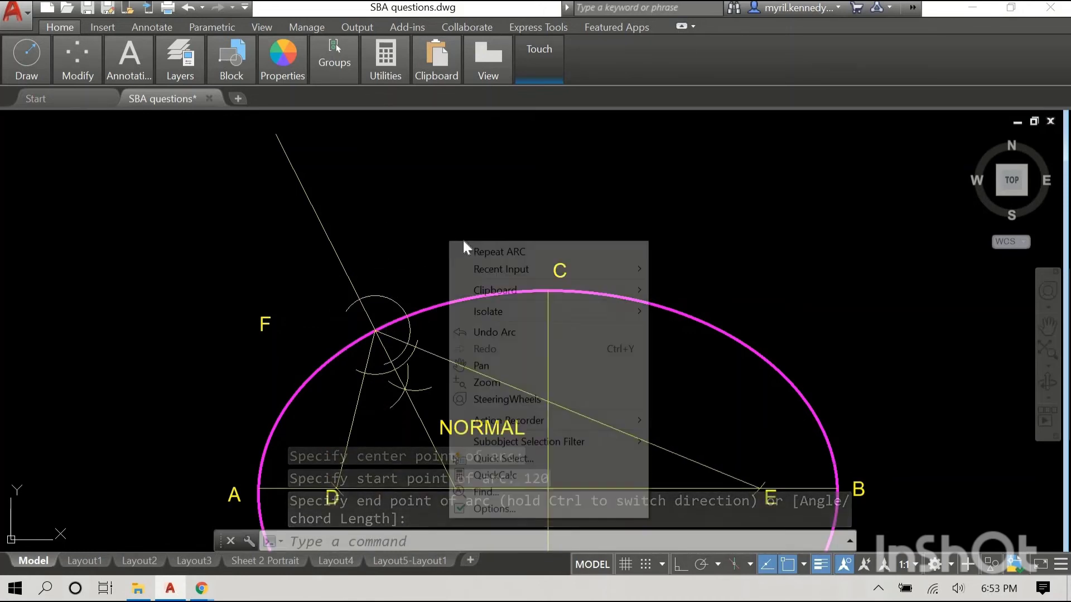
{"action": "left_click", "coordinate": [499, 252]}
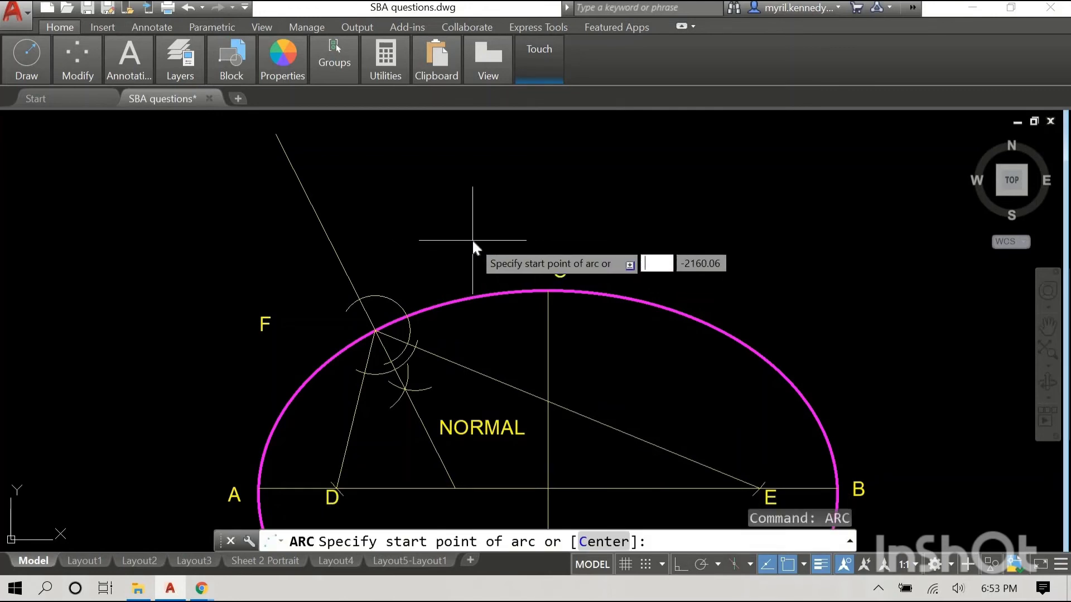
{"action": "type", "text": "c"}
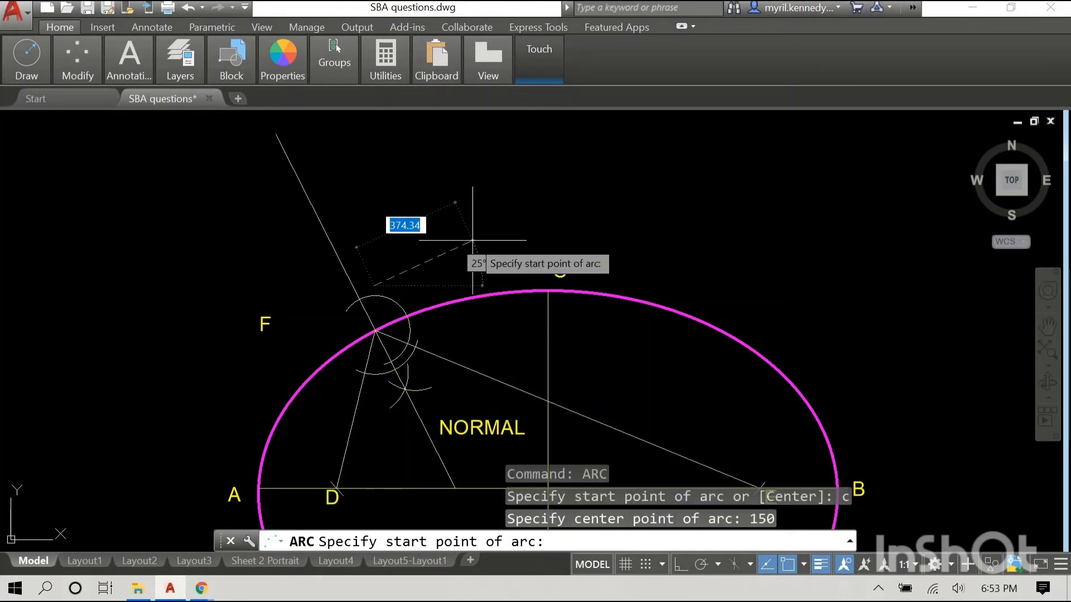
{"action": "mouse_move", "coordinate": [465, 189]}
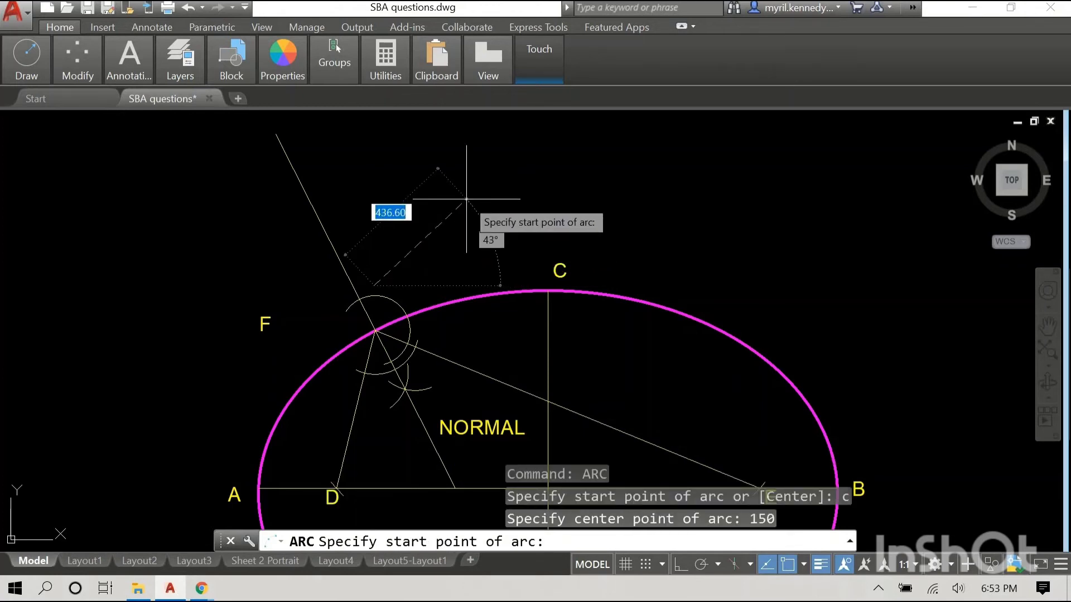
{"action": "mouse_move", "coordinate": [485, 188]}
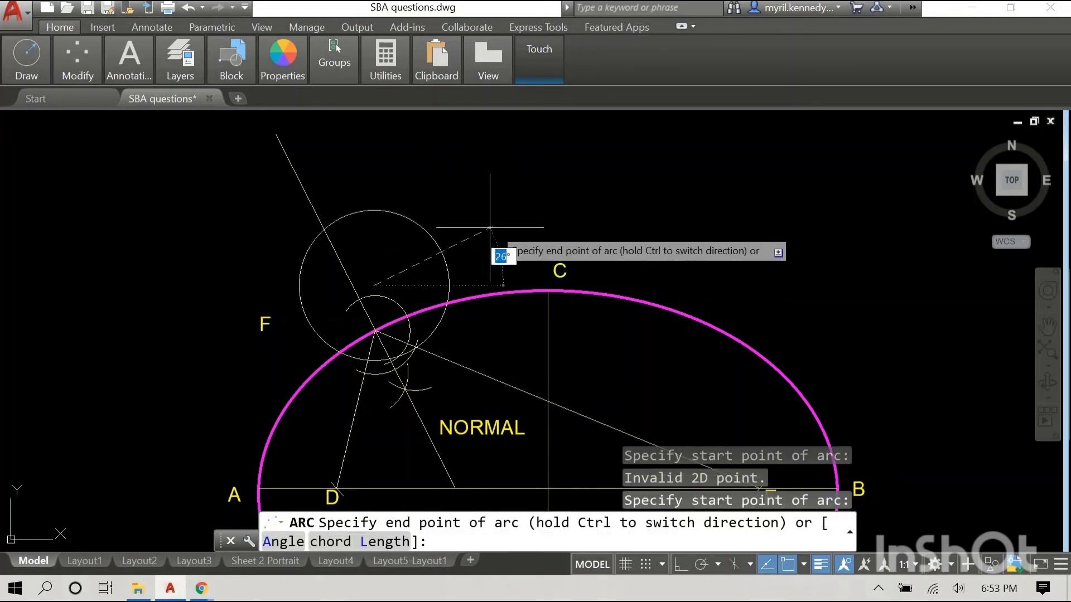
{"action": "key", "text": "Escape"}
{"action": "type", "text": "c"}
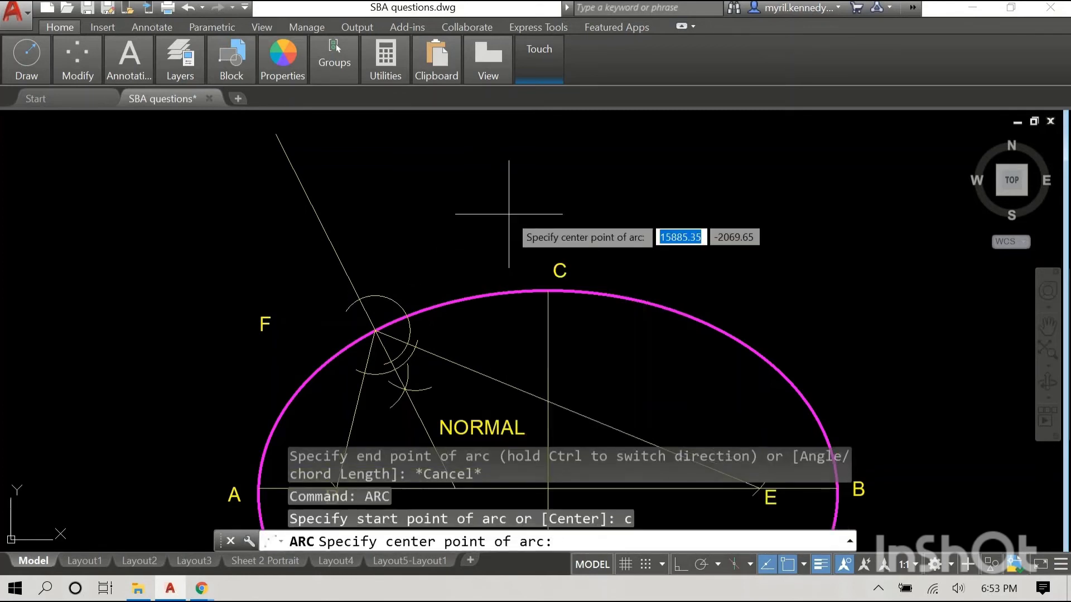
{"action": "mouse_move", "coordinate": [382, 362]}
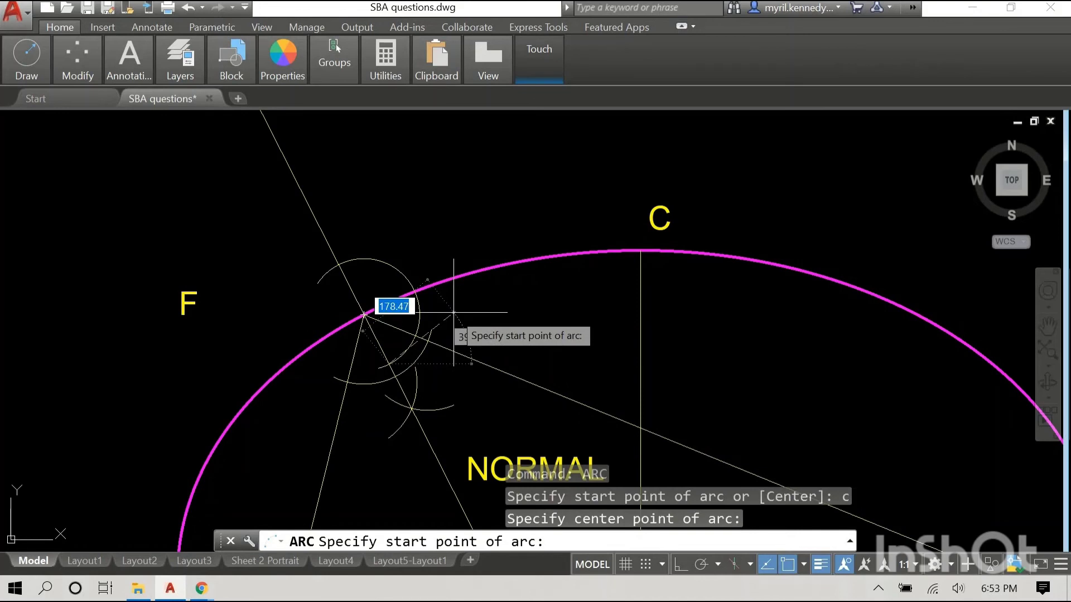
{"action": "type", "text": "150"}
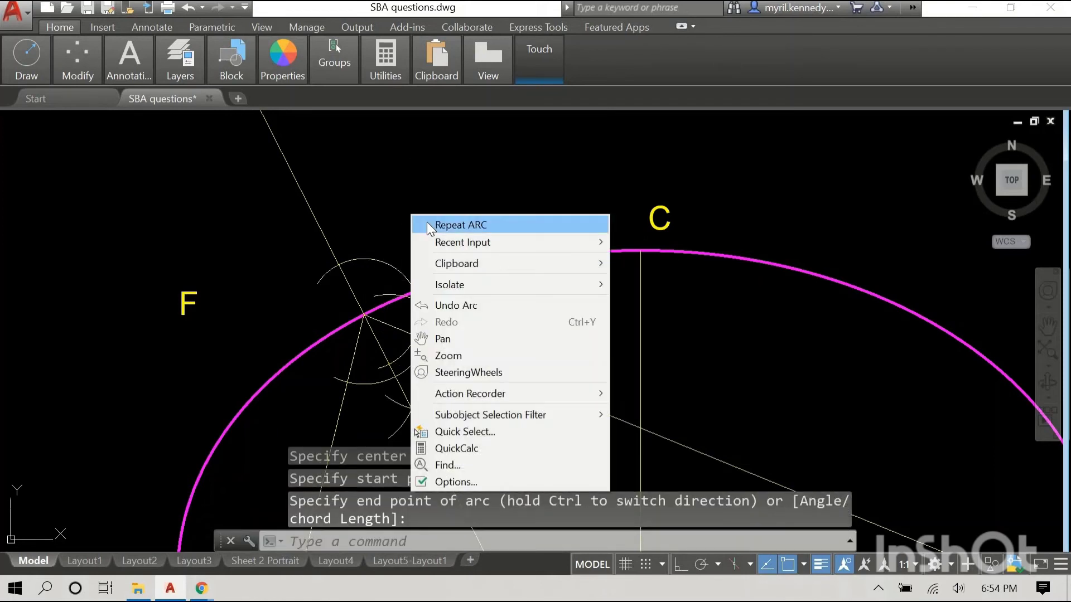
{"action": "left_click", "coordinate": [461, 225]}
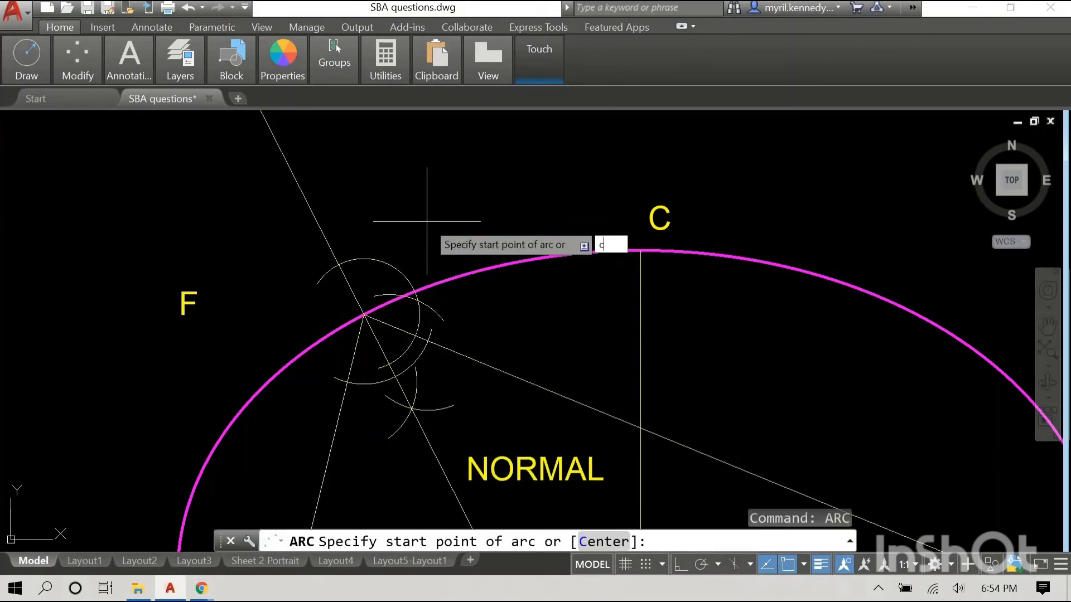
{"action": "key", "text": "Return"}
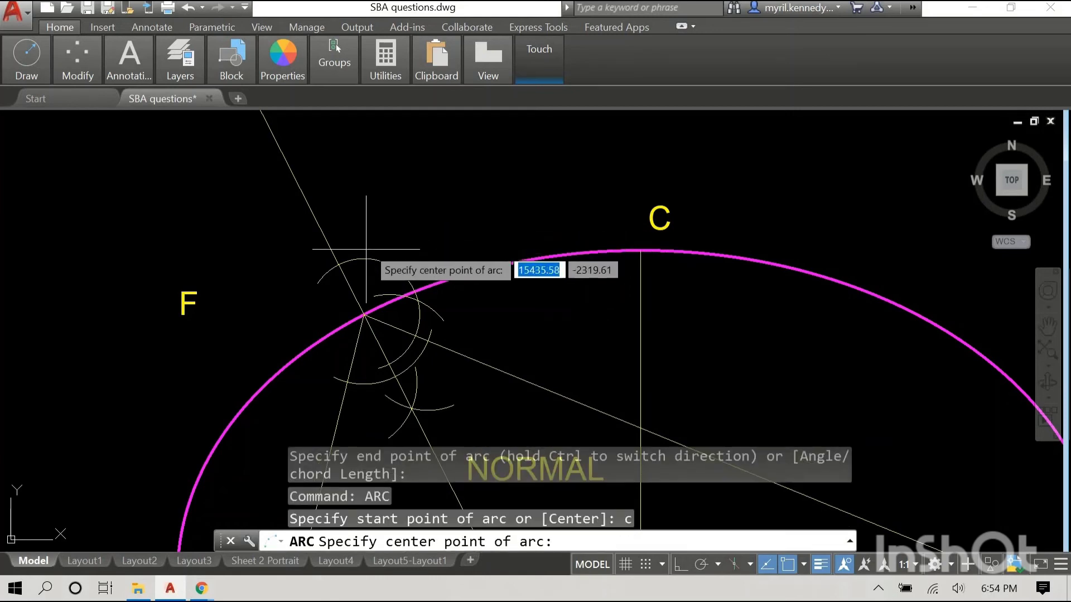
{"action": "mouse_move", "coordinate": [338, 265]}
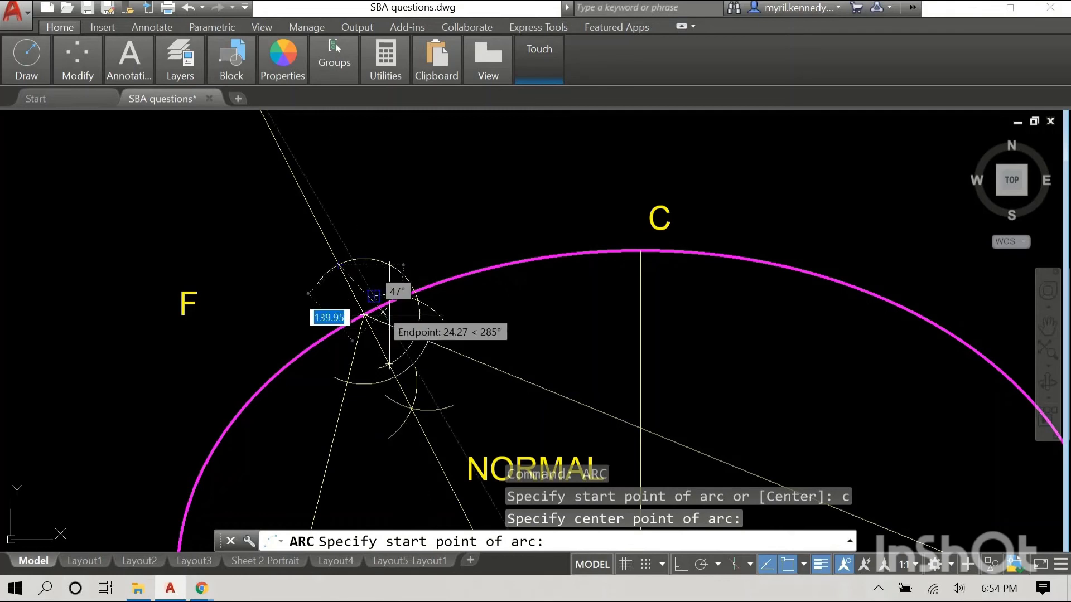
{"action": "mouse_move", "coordinate": [374, 296]}
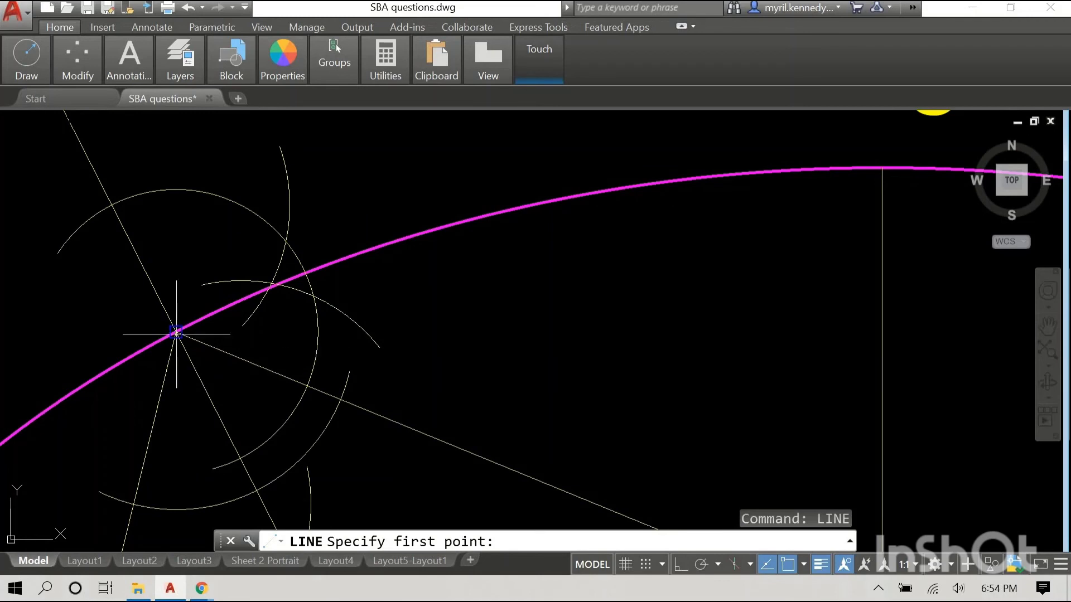
- Draw a line from F through the arc intersection and extend it beyond the ellipse
{"action": "left_click", "coordinate": [175, 333]}
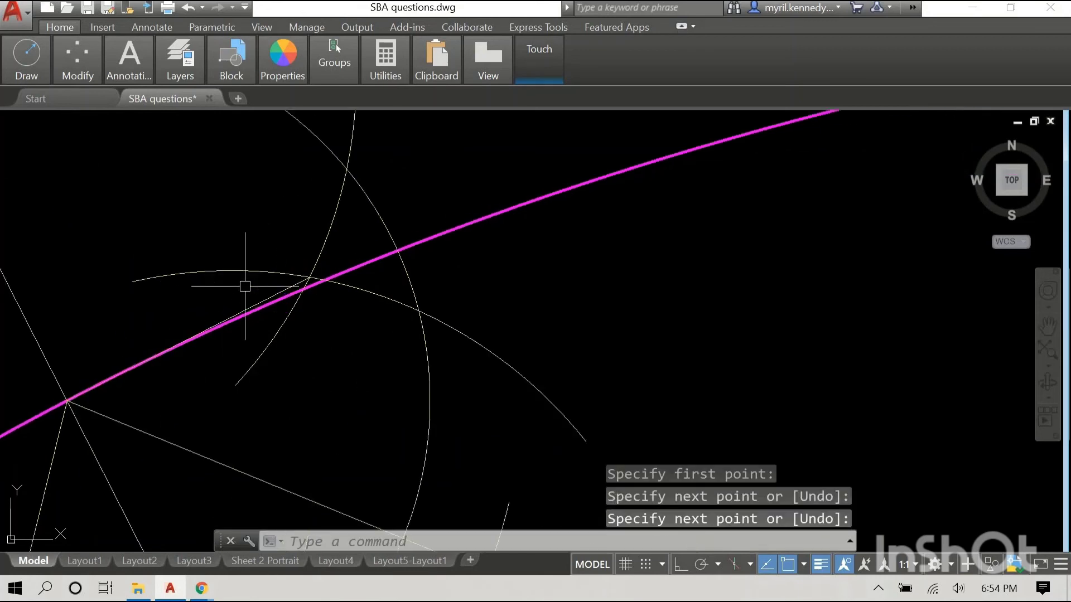
{"action": "left_click", "coordinate": [309, 277]}
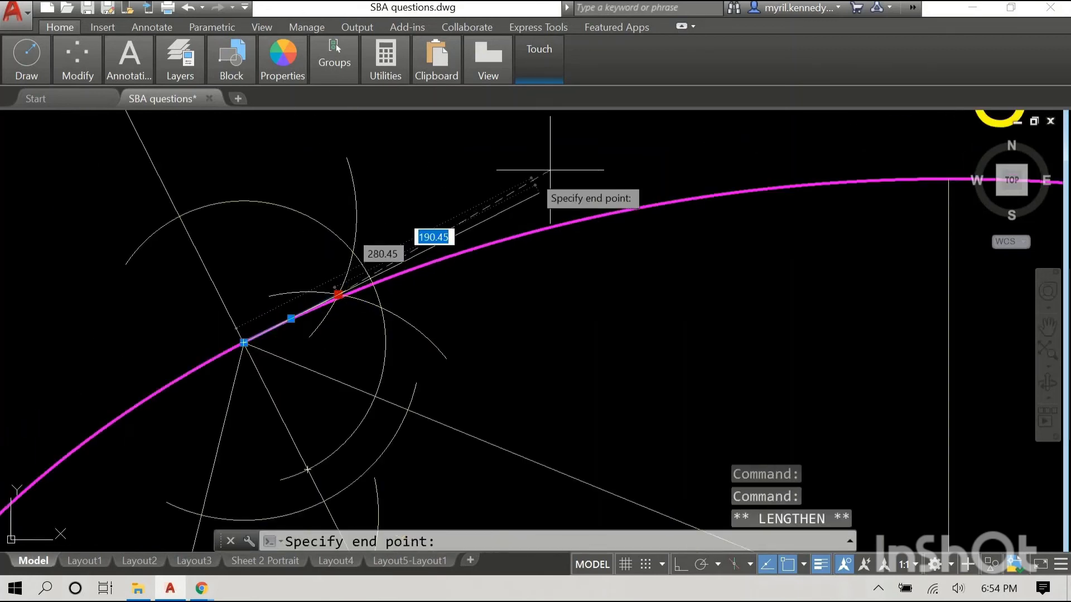
{"action": "left_click", "coordinate": [652, 151]}
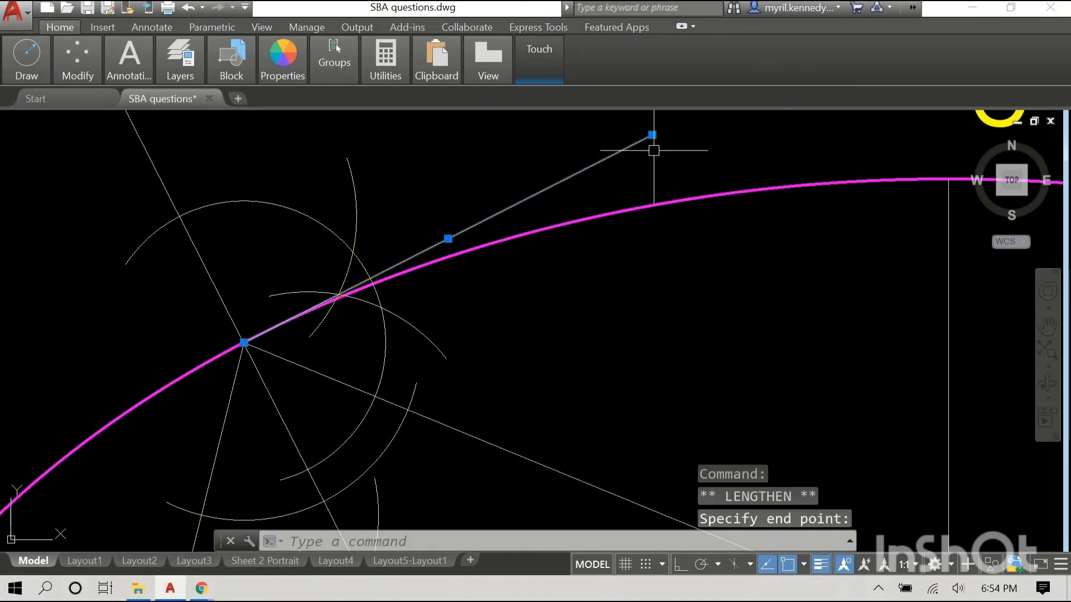
{"action": "mouse_move", "coordinate": [244, 340]}
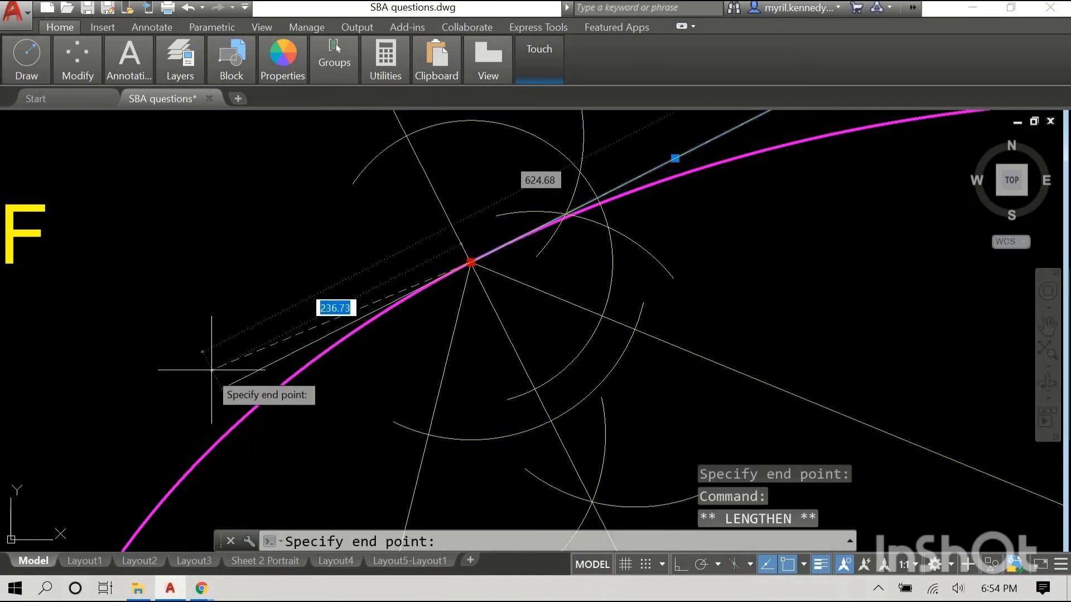
{"action": "mouse_move", "coordinate": [136, 435]}
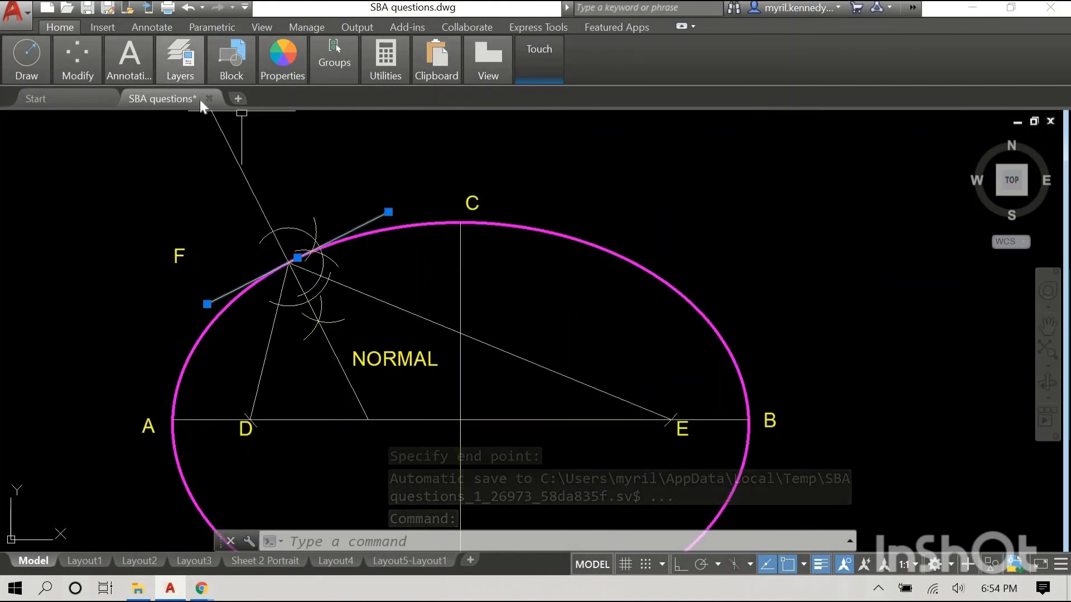
- Move the tangent line at F onto the ellipse's magenta layer and cancel the stray line
{"action": "left_click", "coordinate": [180, 60]}
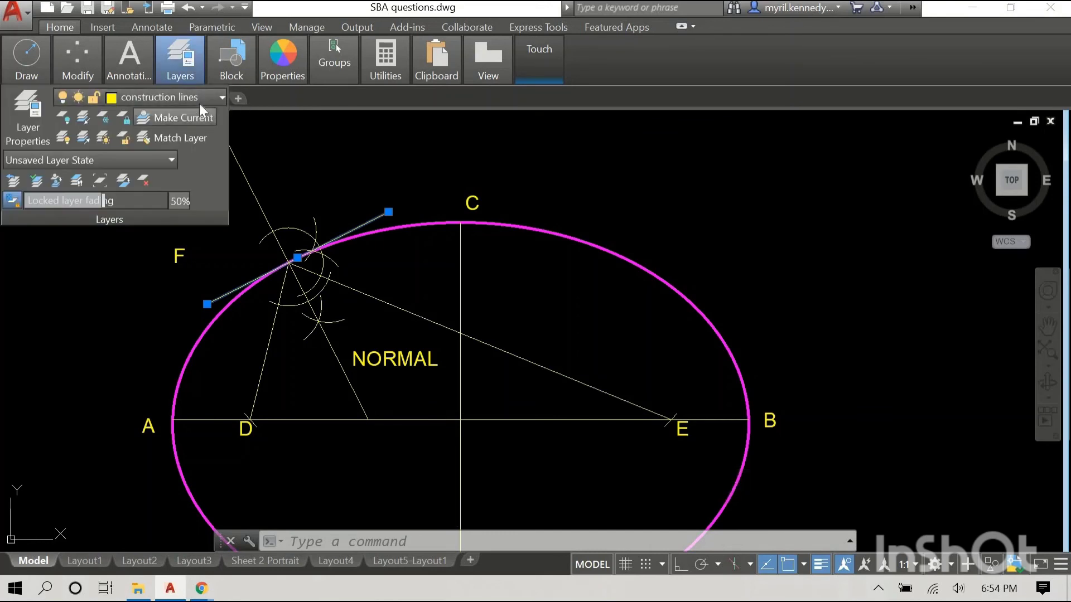
{"action": "mouse_move", "coordinate": [207, 220]}
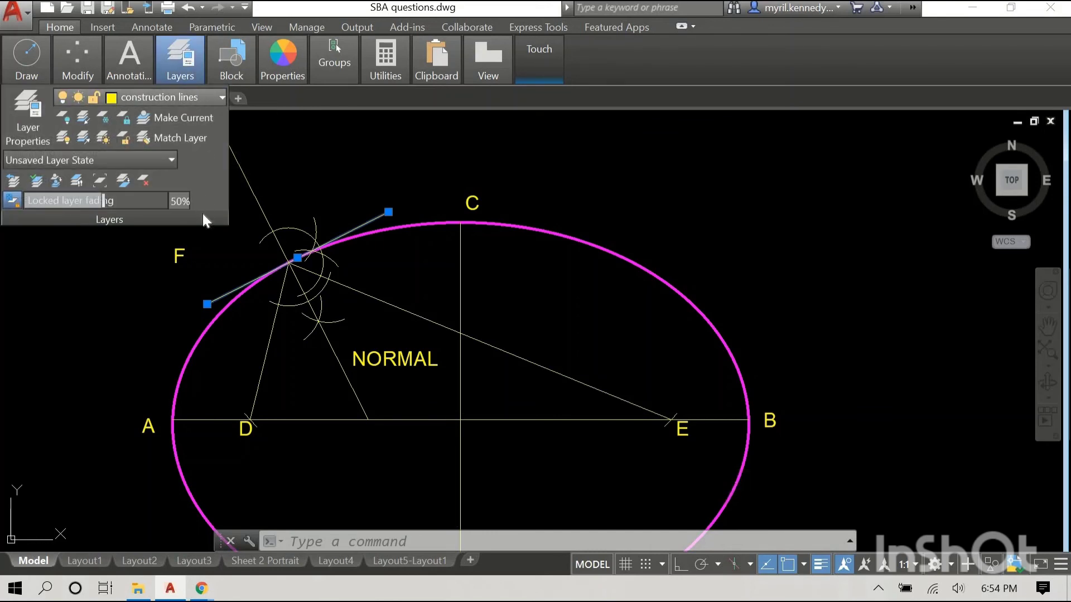
{"action": "left_click", "coordinate": [222, 97]}
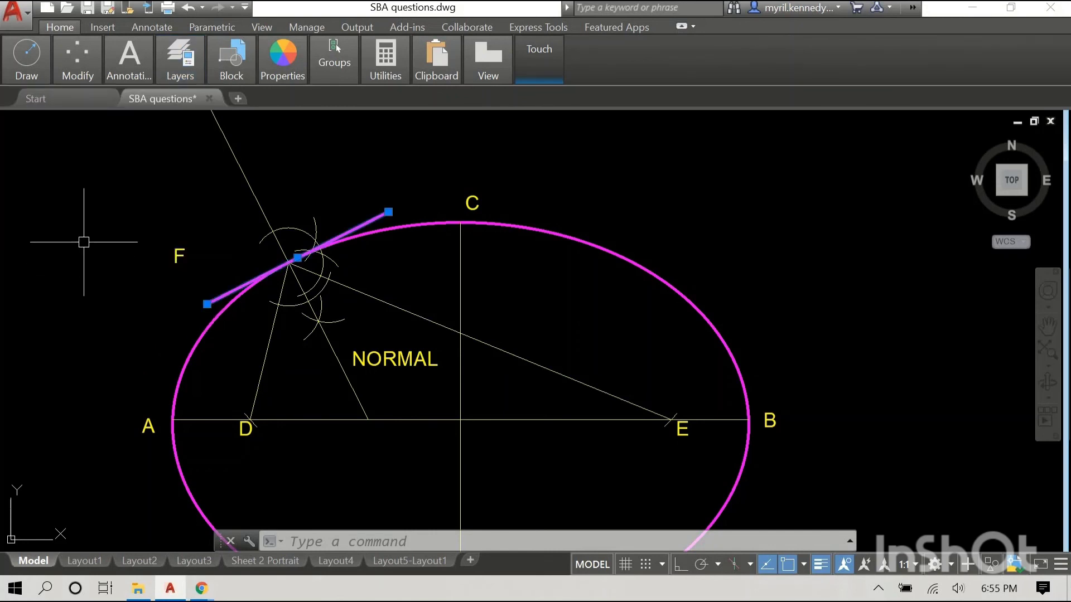
{"action": "mouse_move", "coordinate": [81, 194]}
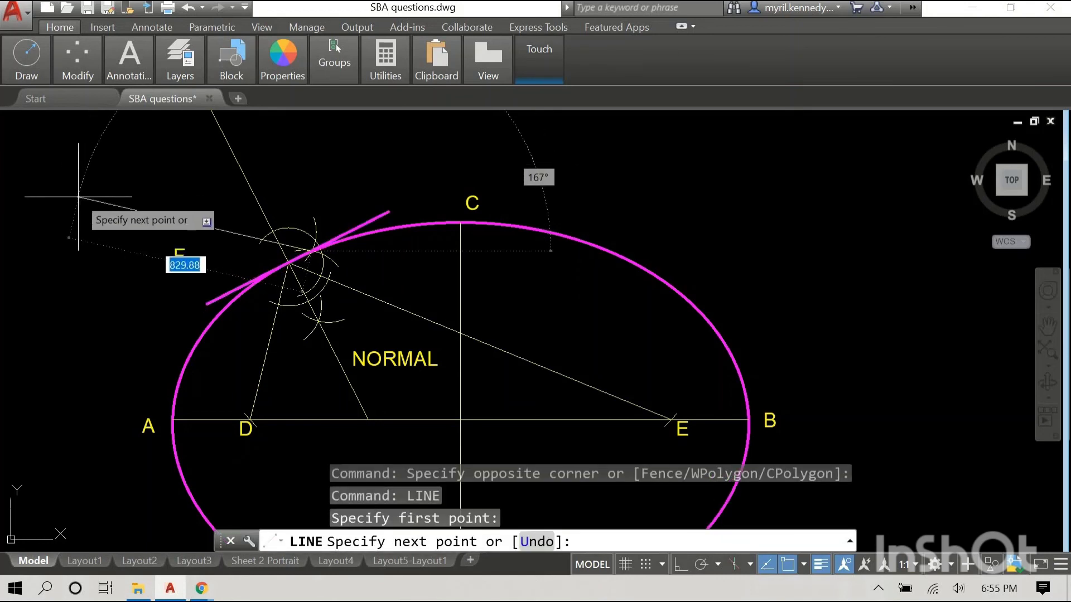
{"action": "key", "text": "Escape"}
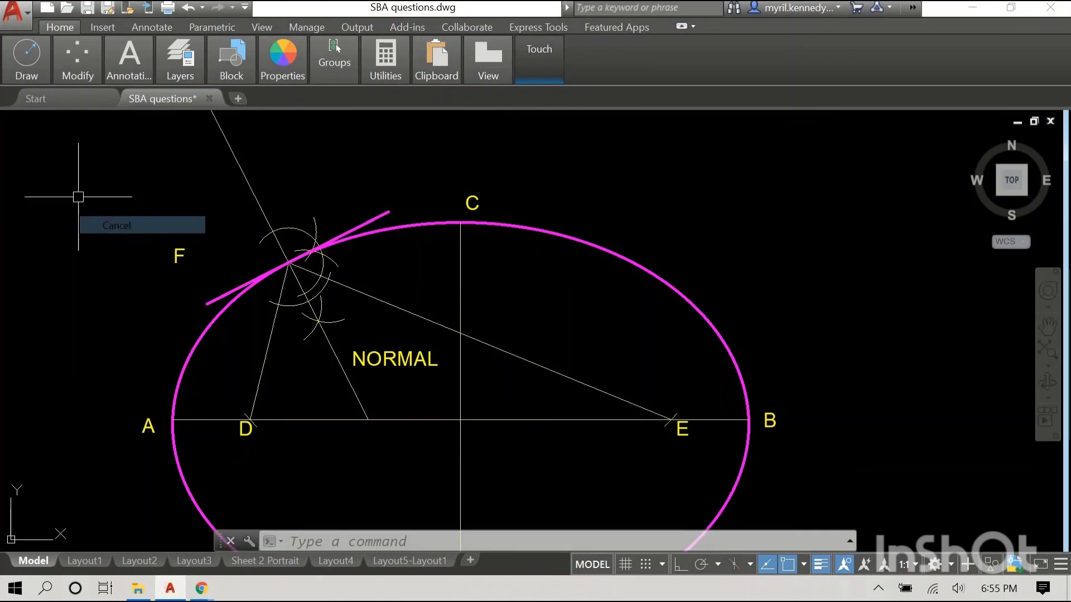